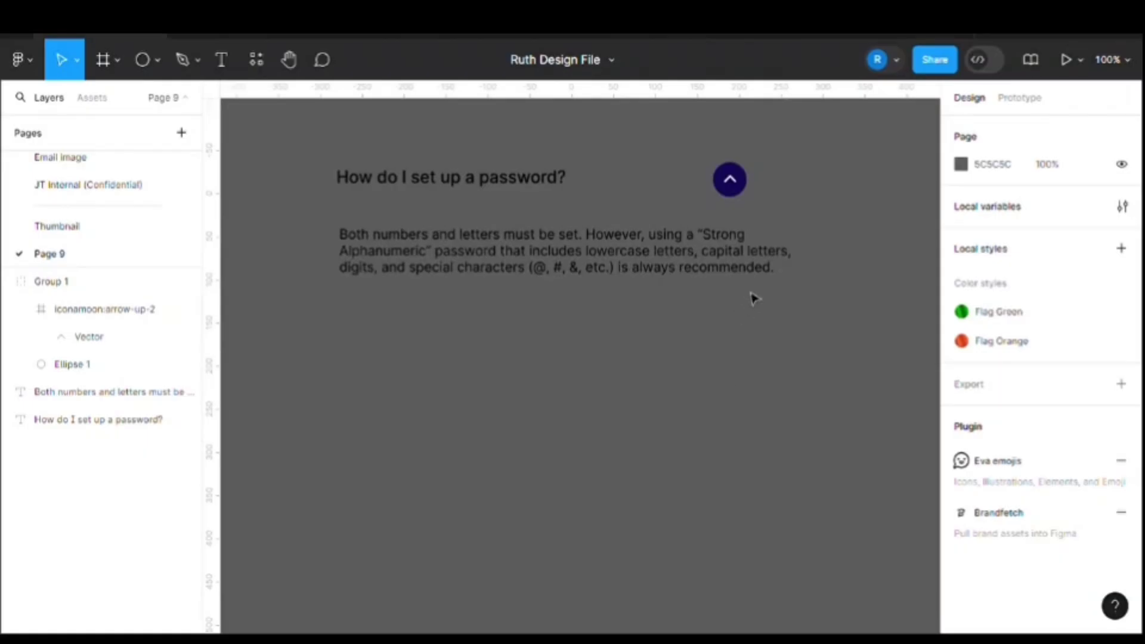
mouse_move(763, 304)
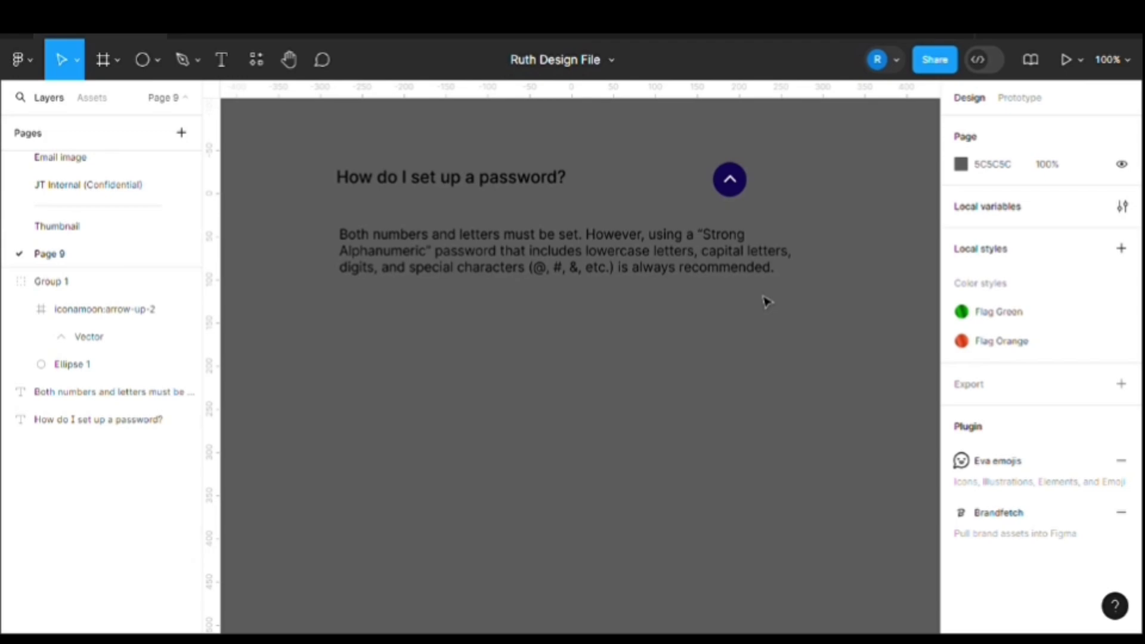
Step: Narrow the answer paragraph, then wrap the question heading and arrow icon in an auto layout row
click(453, 177)
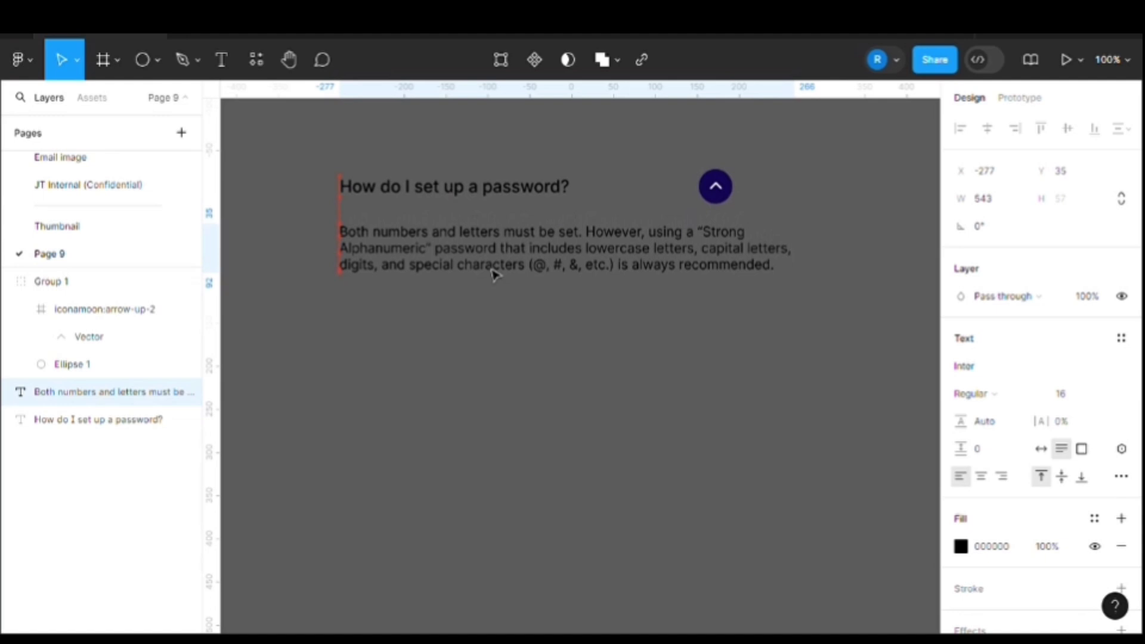
drag(792, 271, 764, 271)
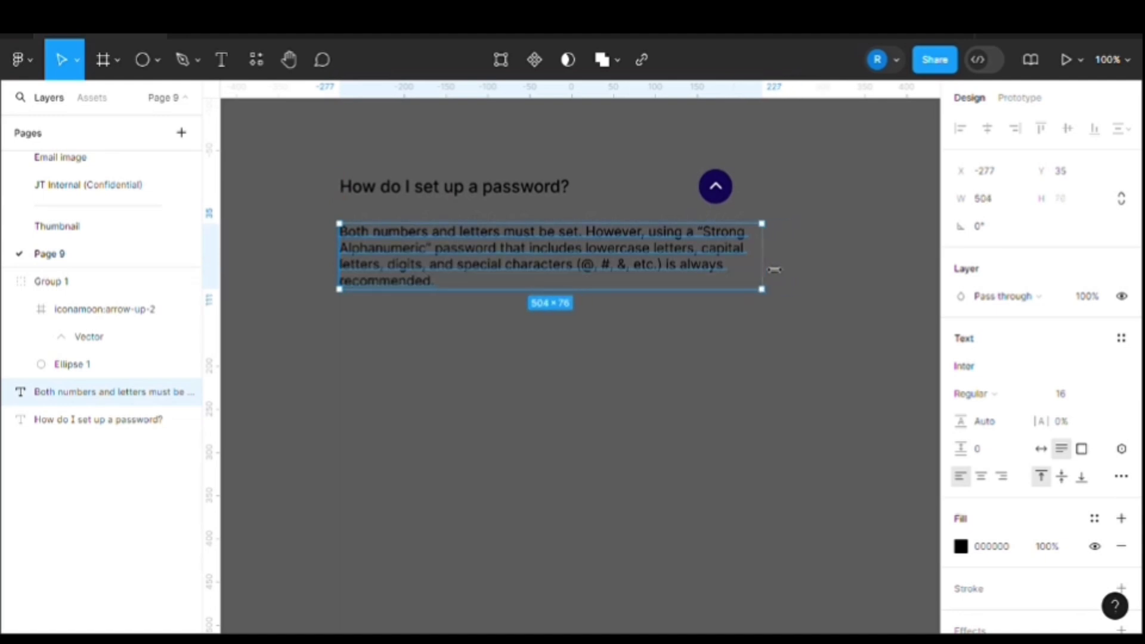
drag(763, 249, 747, 248)
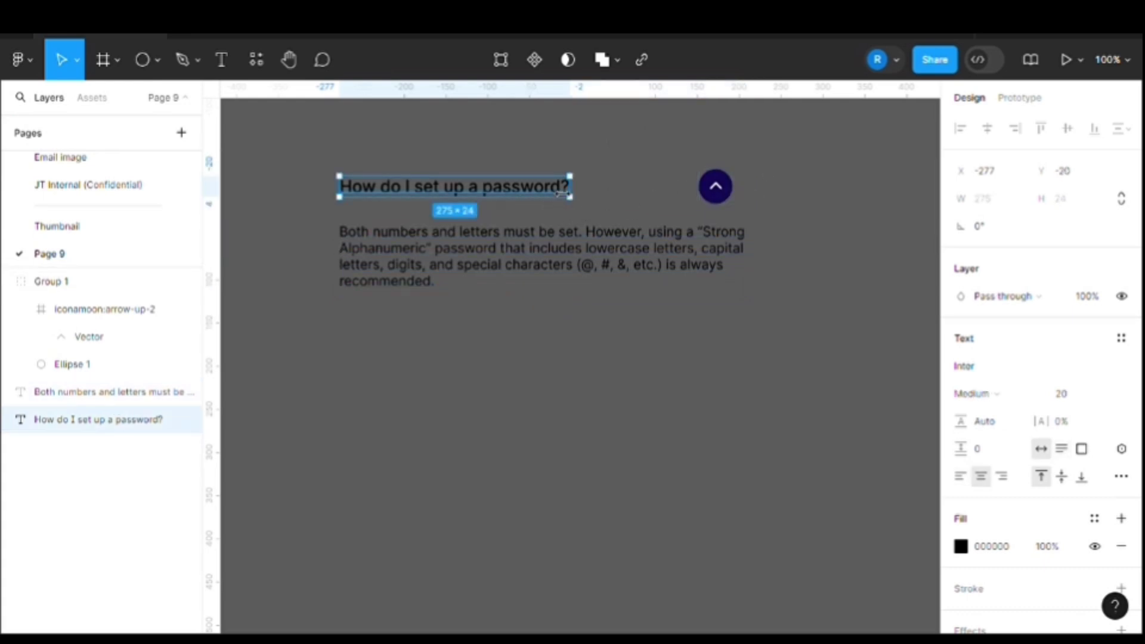
mouse_move(338, 299)
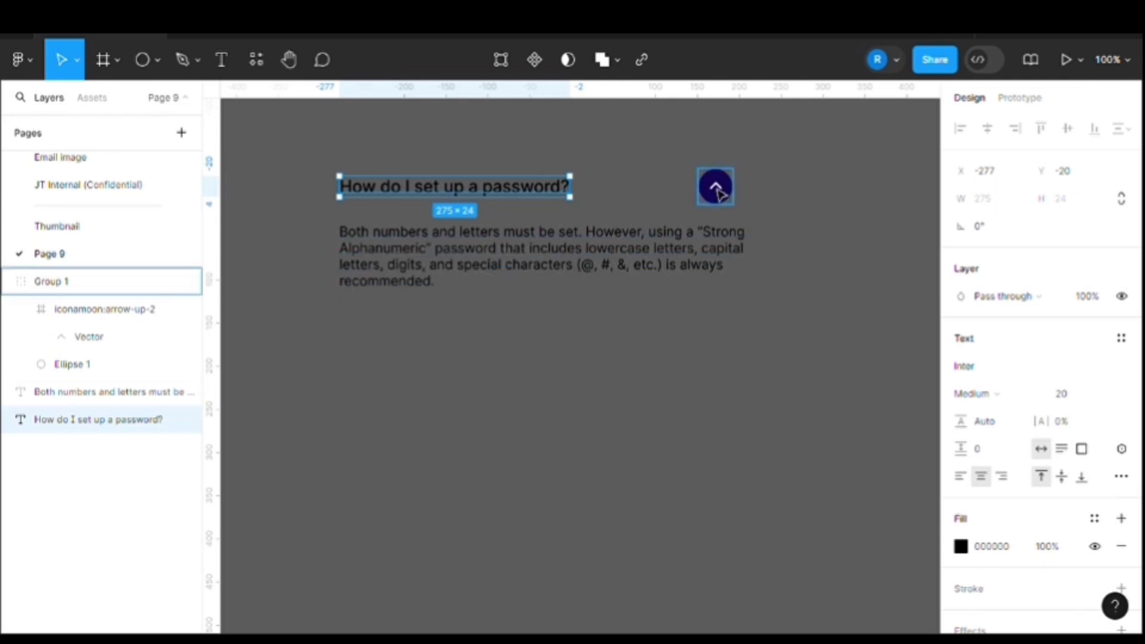
key(shift+a)
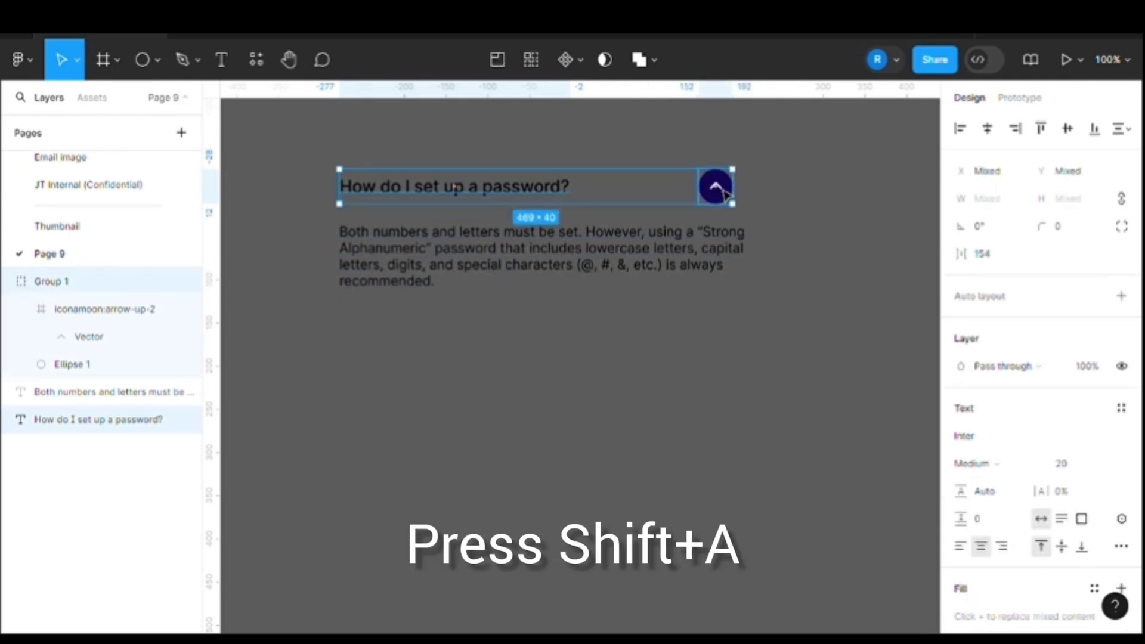
key(Shift+A)
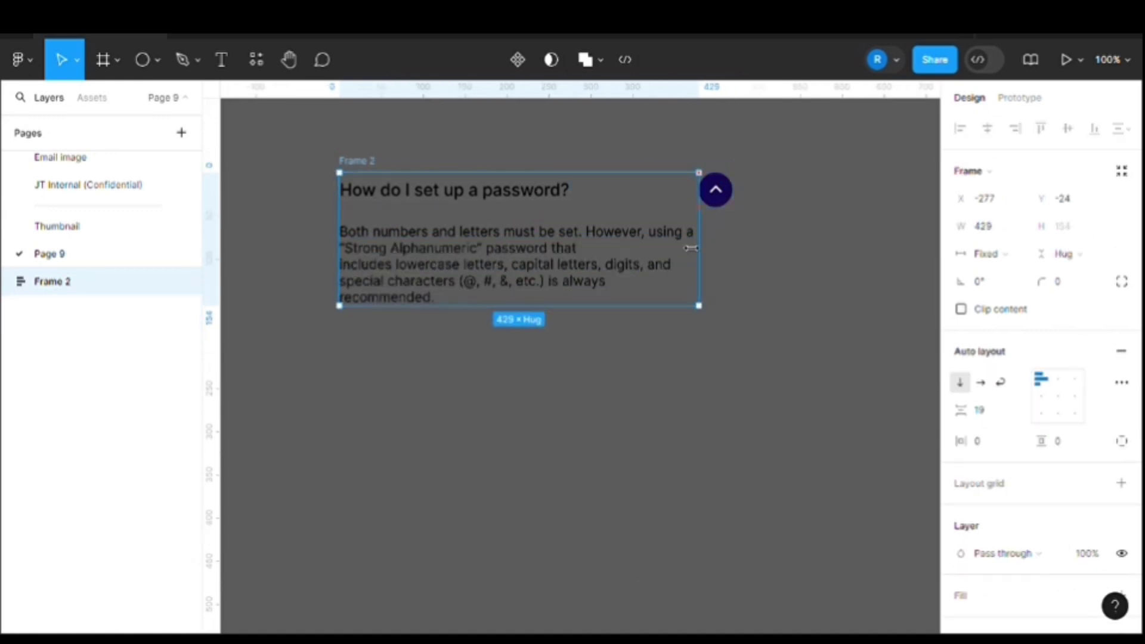
Step: Resize the card wider and narrower to check the question row stretches and text reflows
drag(698, 247, 747, 236)
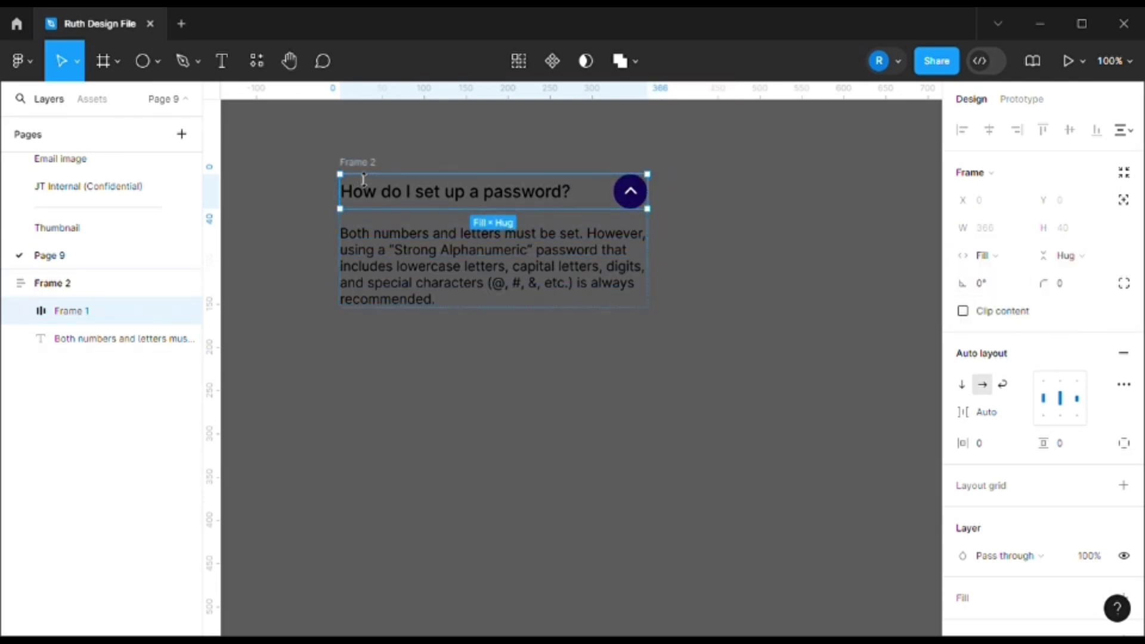
drag(646, 191, 761, 191)
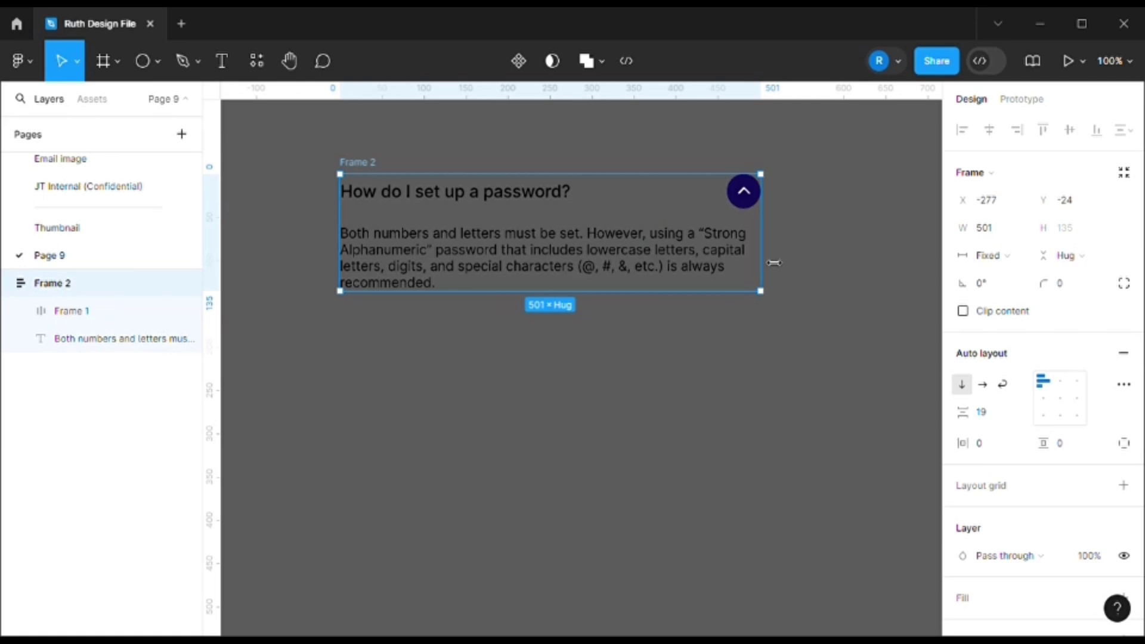
click(125, 339)
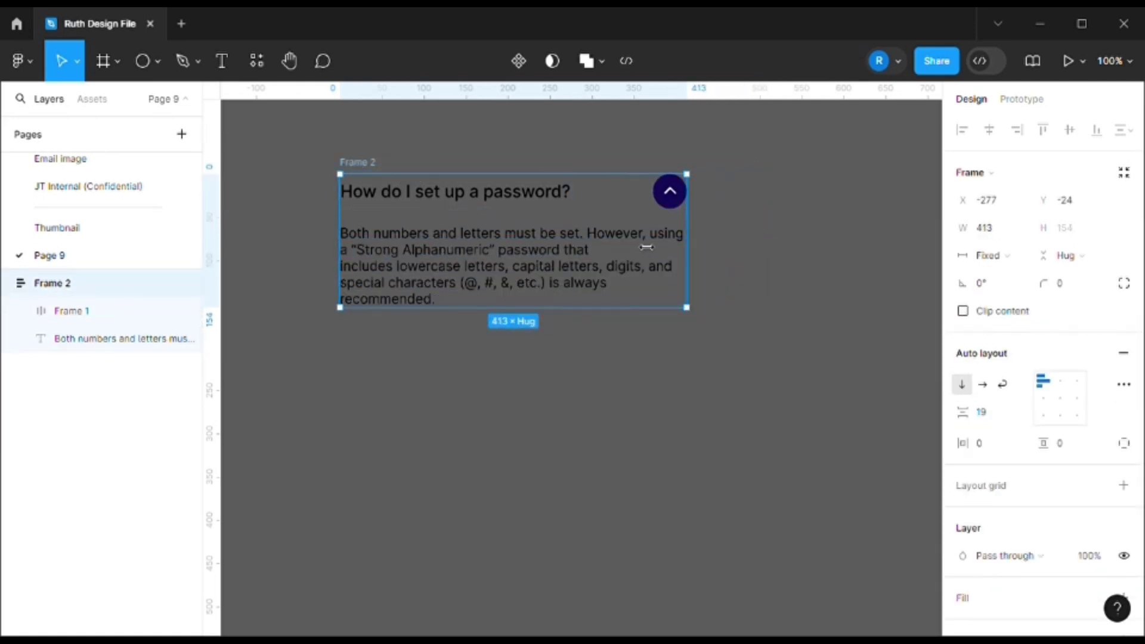
drag(685, 246, 772, 246)
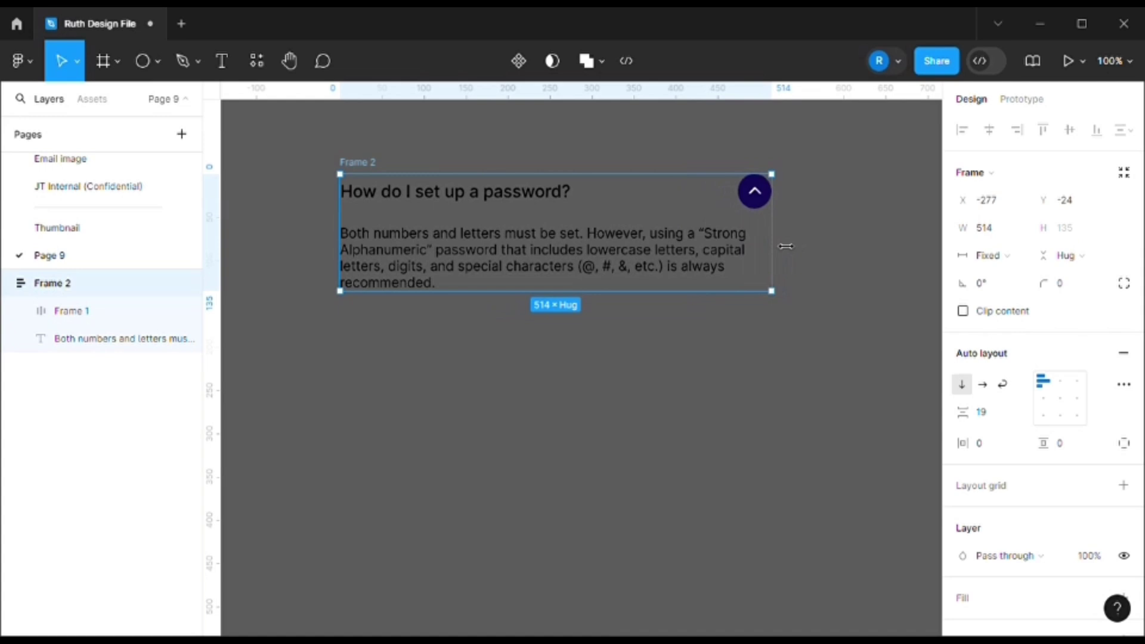
drag(771, 232, 757, 233)
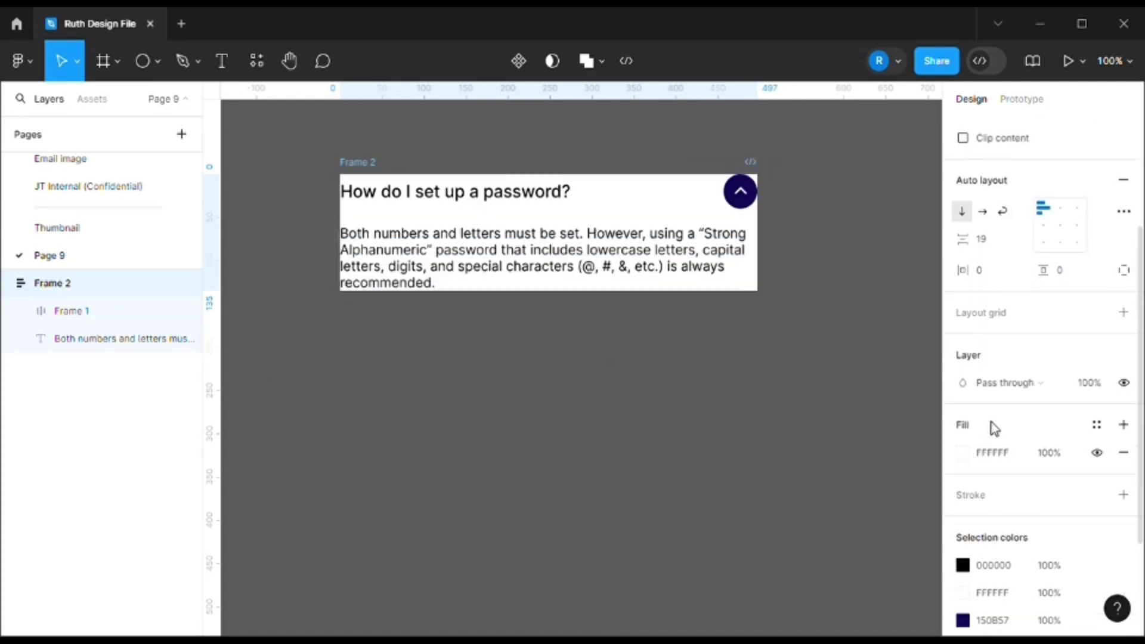
Step: Set the card's horizontal auto layout padding to 24
click(980, 270)
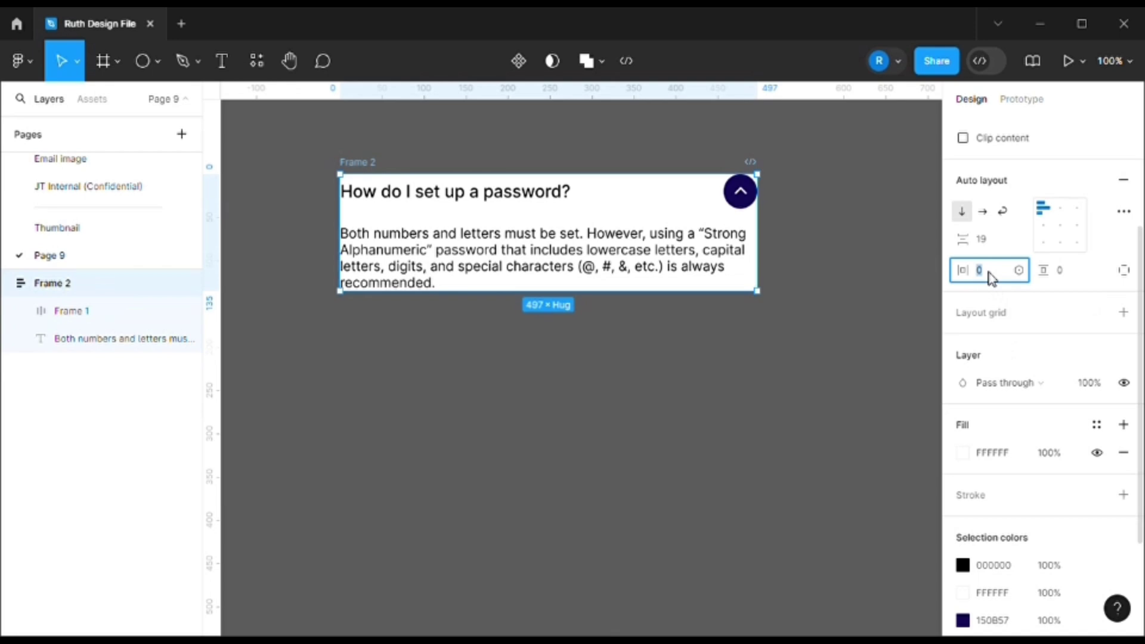
text(24)
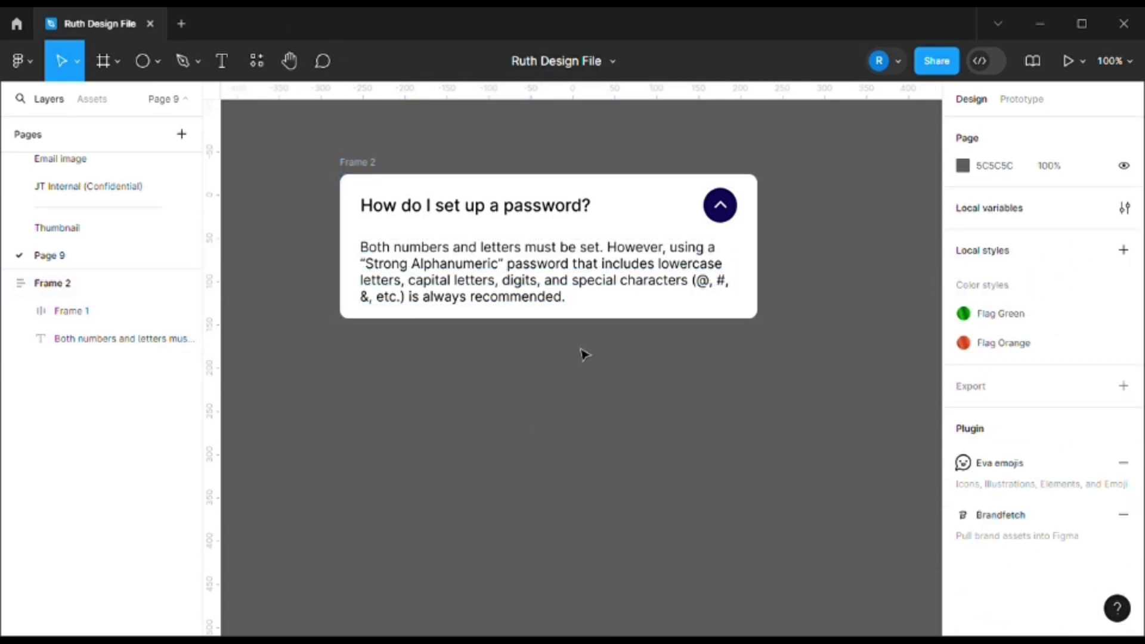
mouse_move(829, 346)
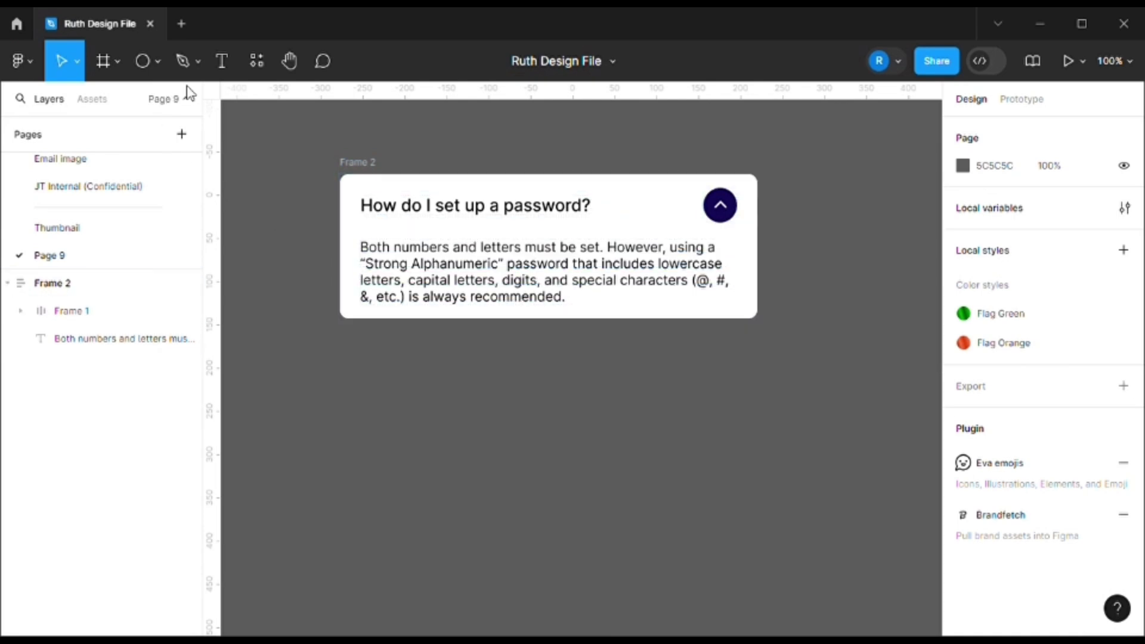
Step: Draw a divider line with the Line tool and give it a dark stroke swatch
click(157, 61)
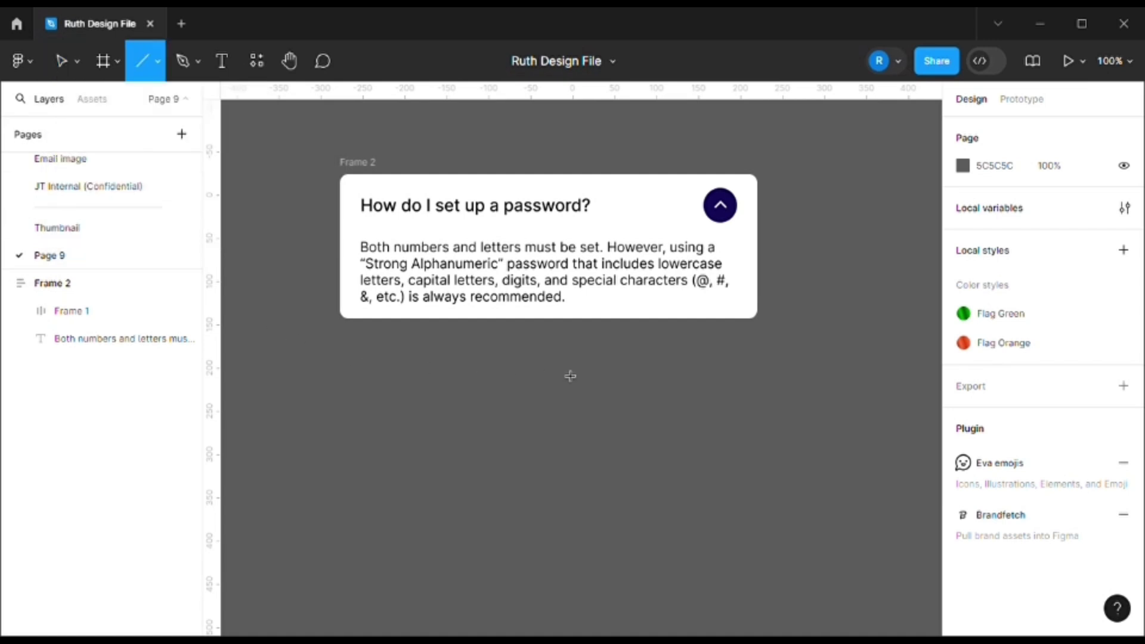
drag(355, 347, 730, 347)
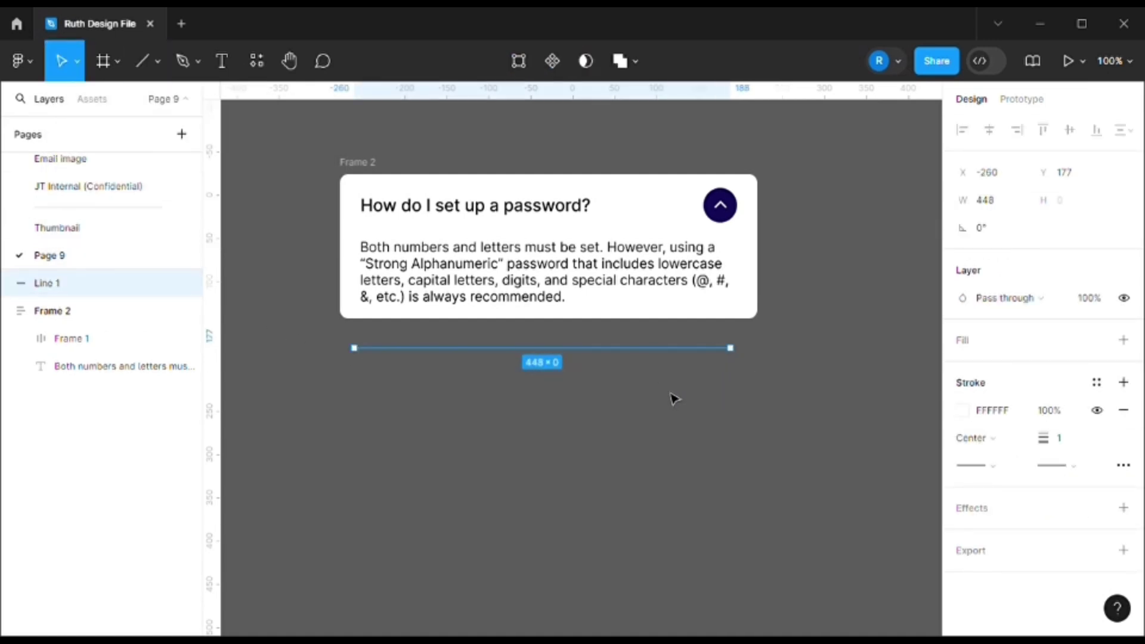
click(1097, 382)
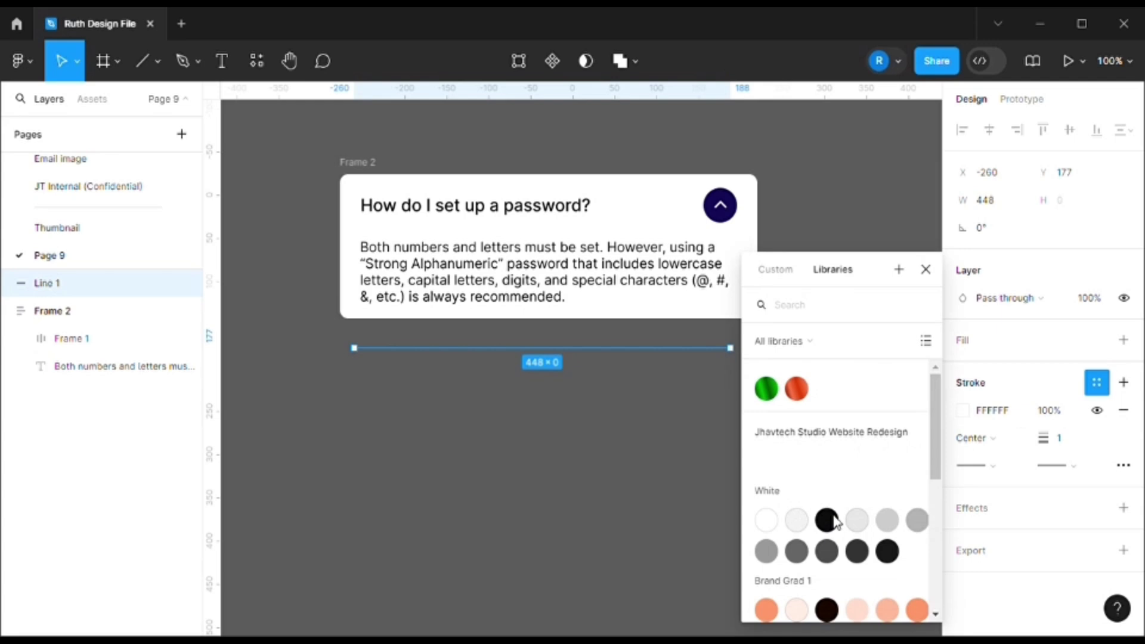
click(826, 520)
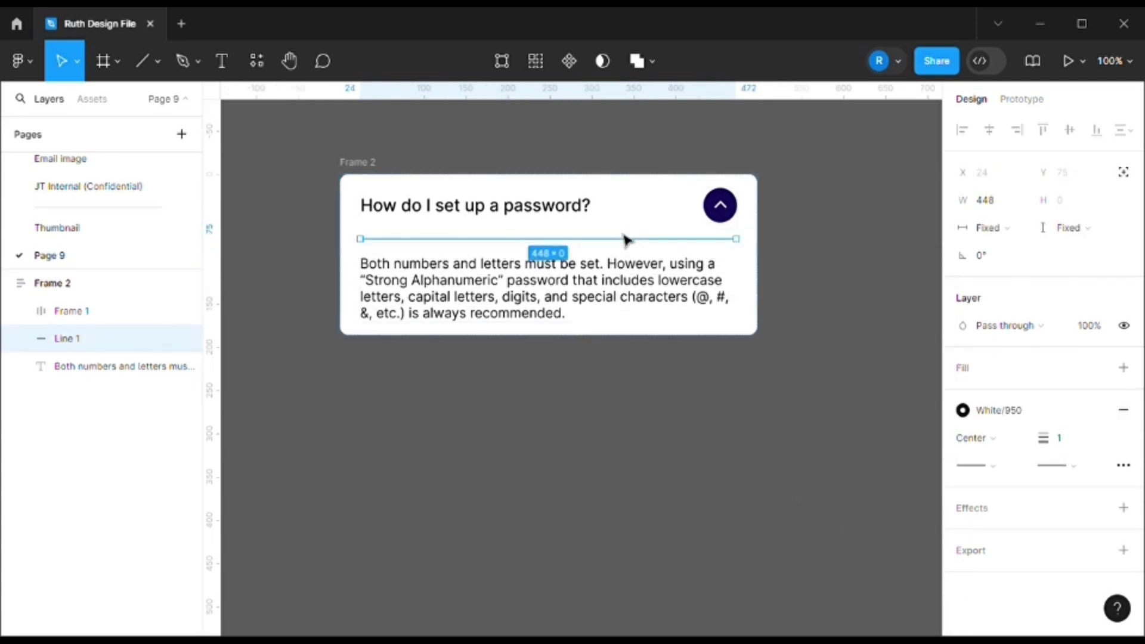
Step: Recolour the divider a lighter grey and set its width to fill the card
click(534, 364)
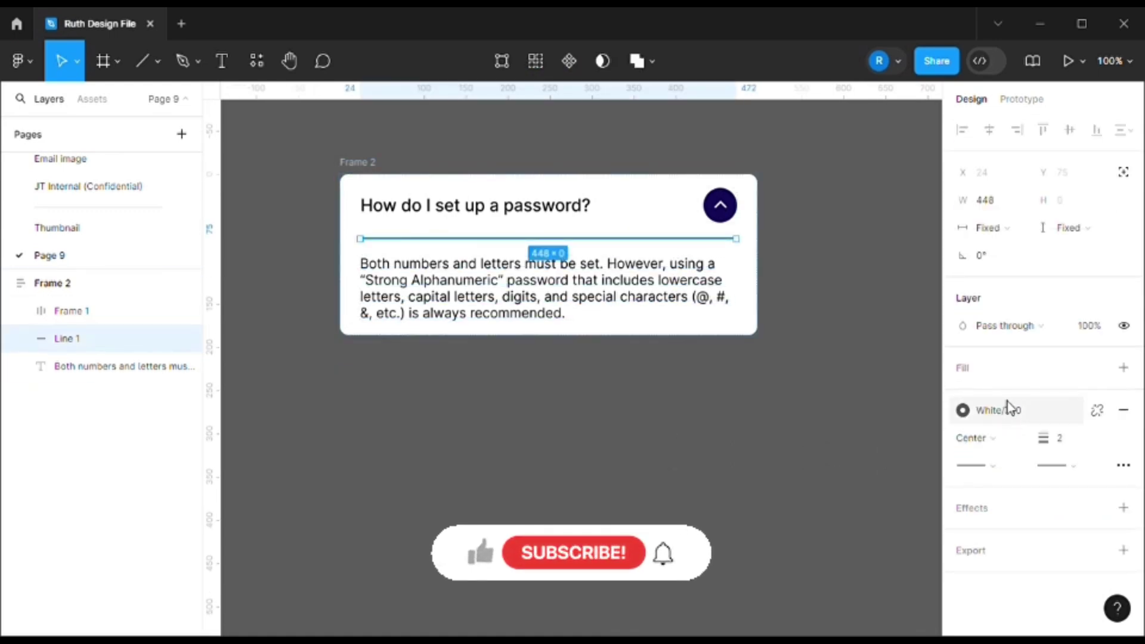
click(963, 411)
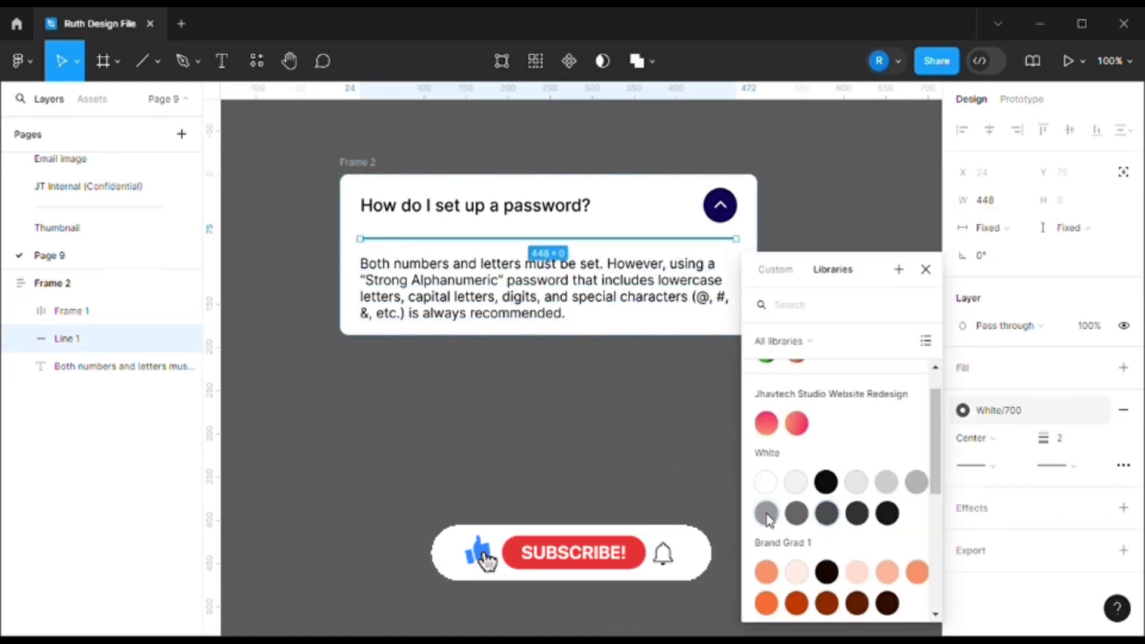
click(926, 270)
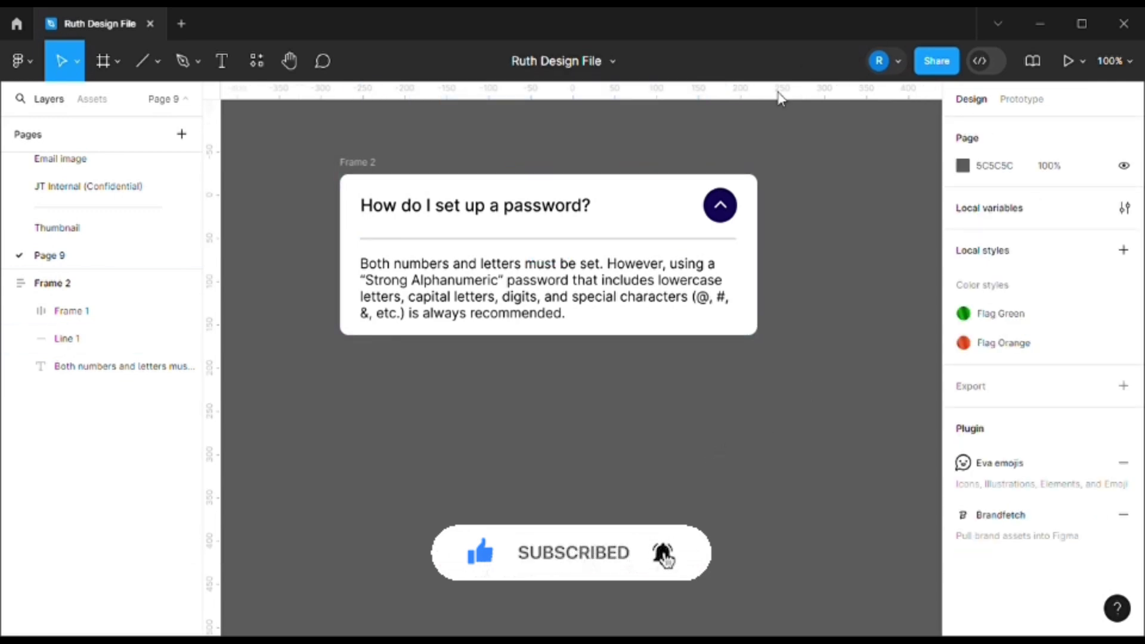
click(64, 339)
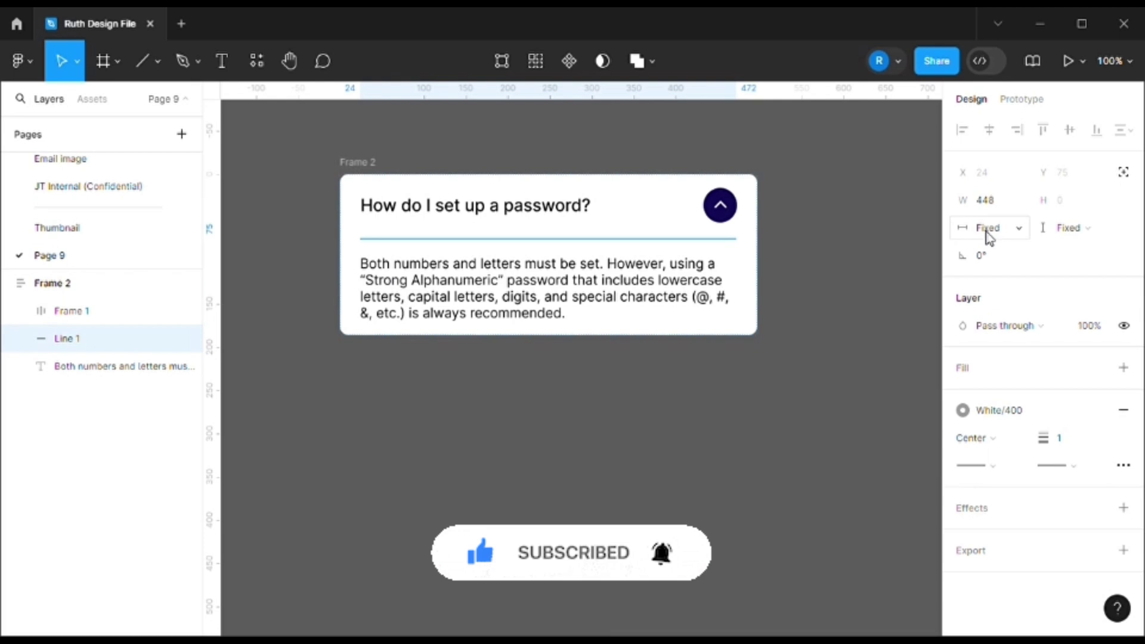
click(991, 228)
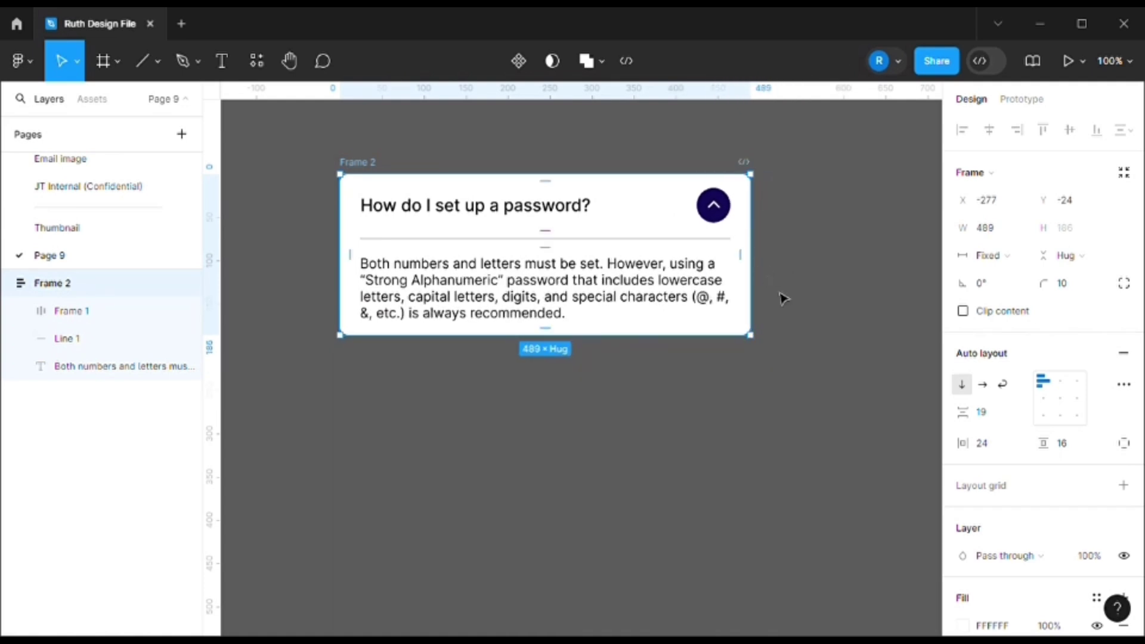
Step: Duplicate the Collapse state card so a second identical card sits below it
click(1069, 59)
text(Collapse state)
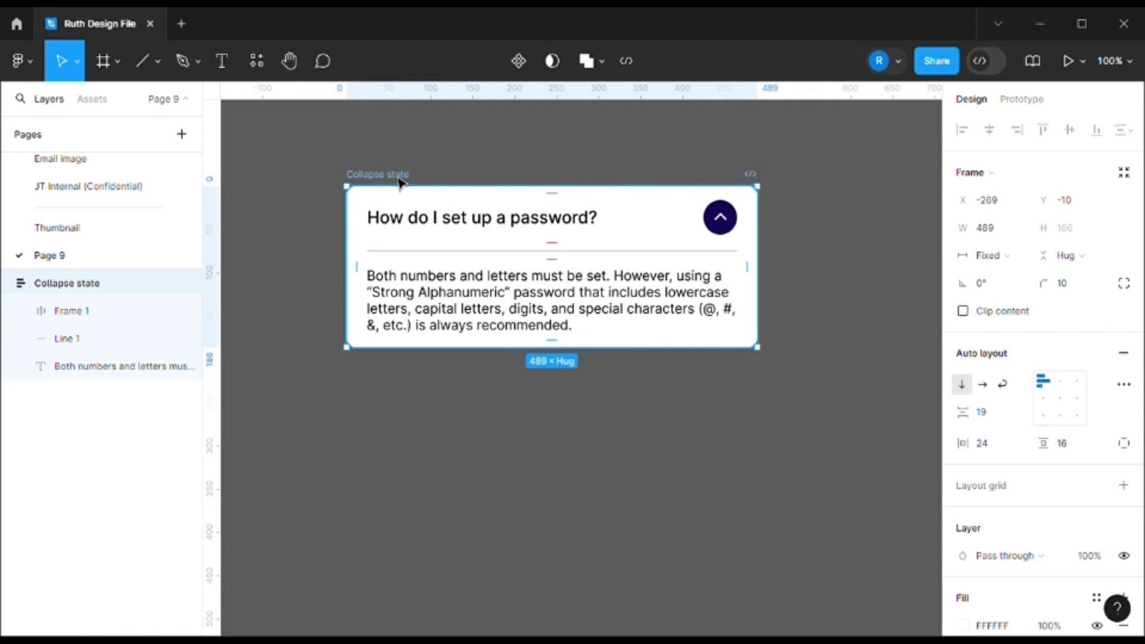
mouse_move(397, 250)
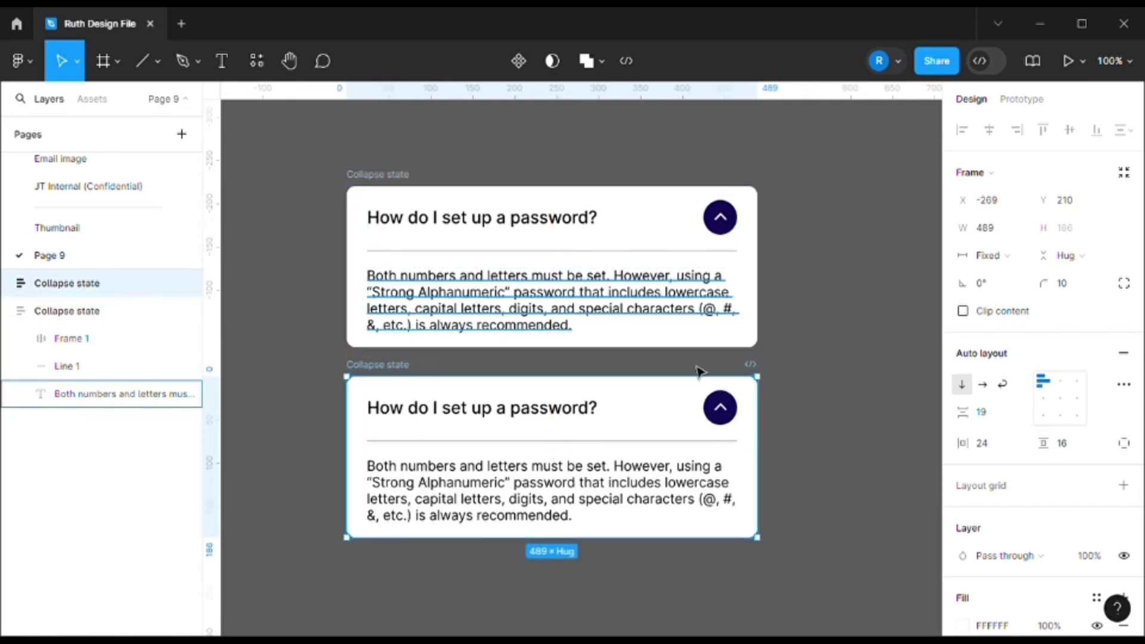
mouse_move(500, 248)
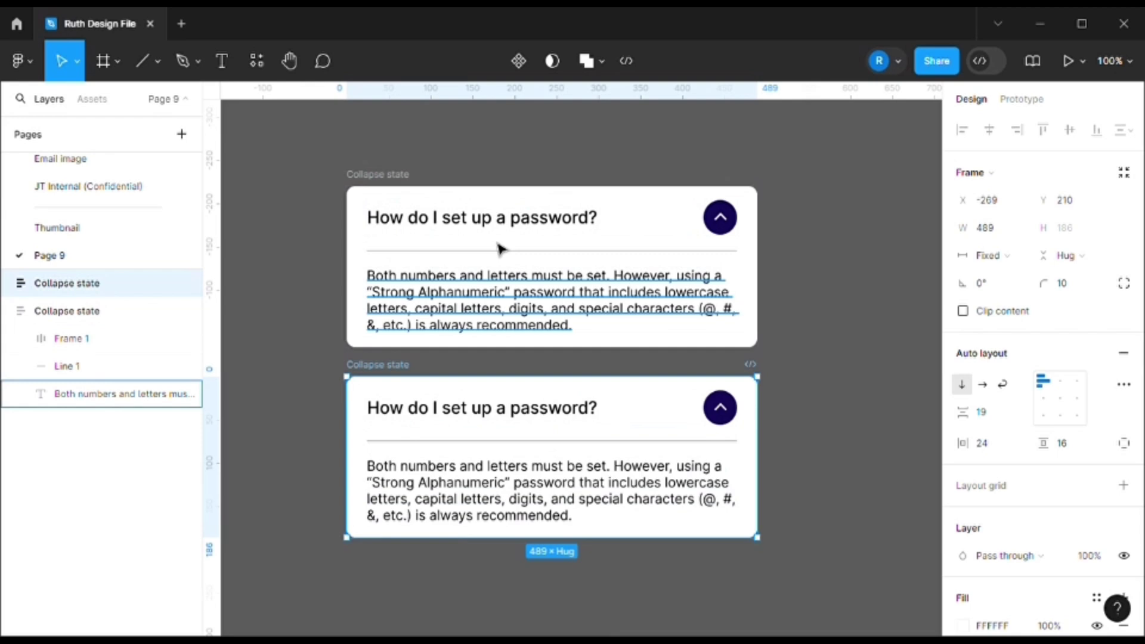
click(67, 310)
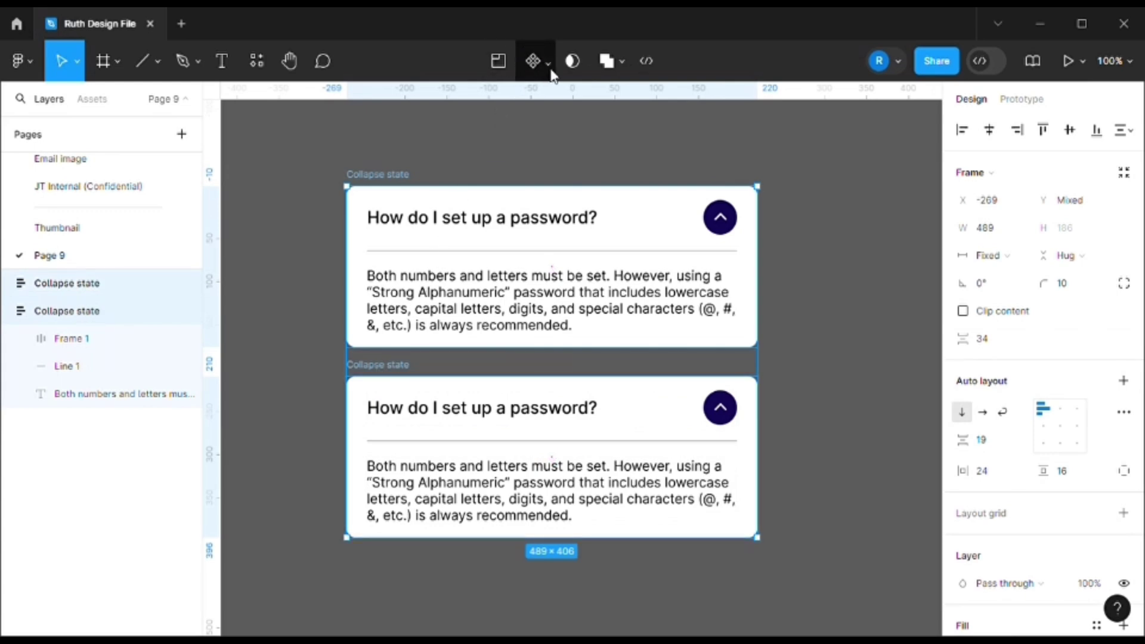
Step: Create a component set from the two cards and name a variant value 'Expanded'
click(545, 62)
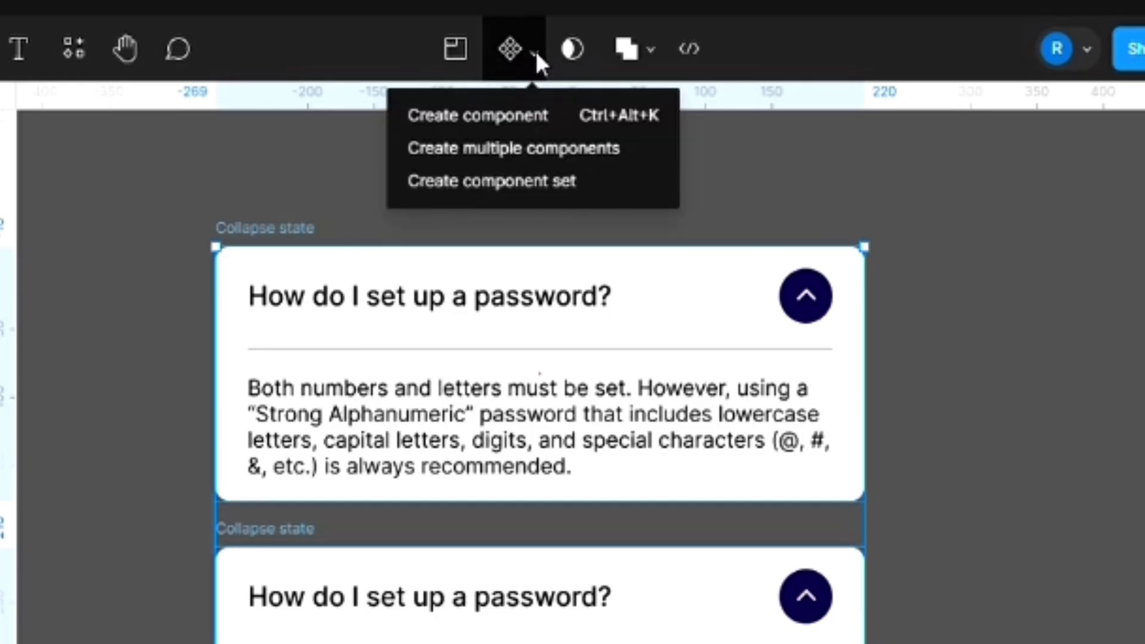
mouse_move(525, 215)
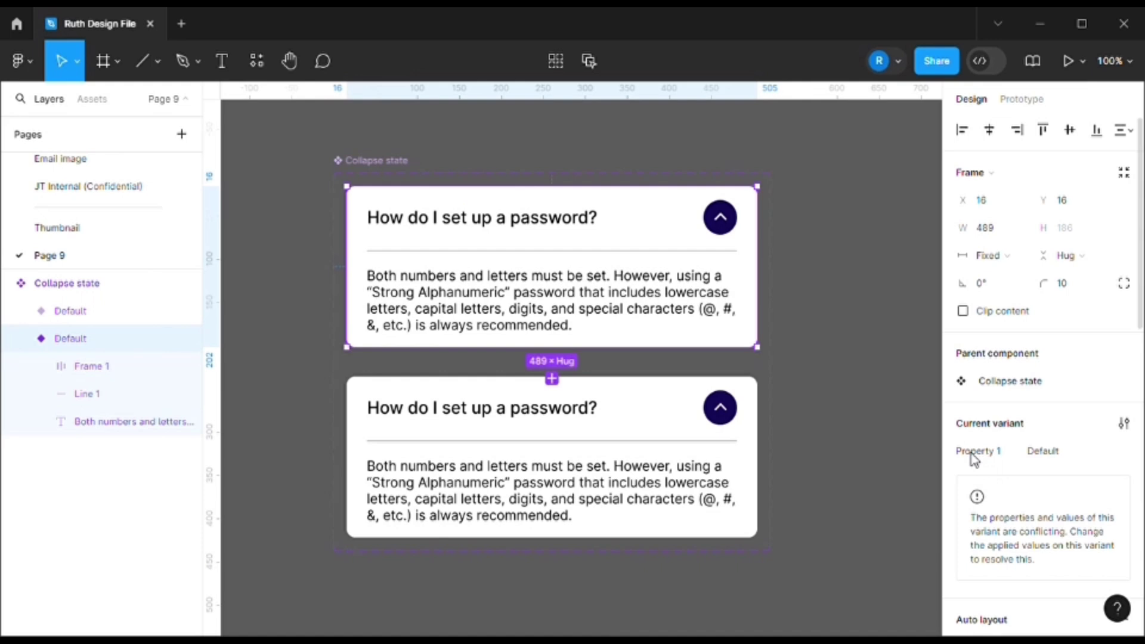
click(980, 451)
text(State)
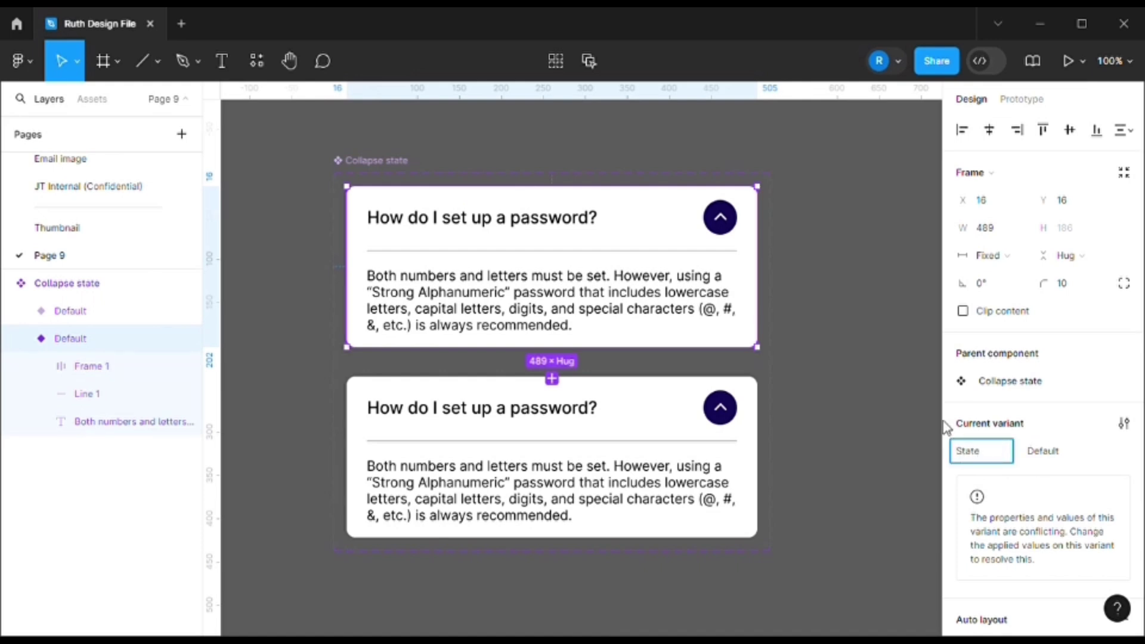
click(1043, 451)
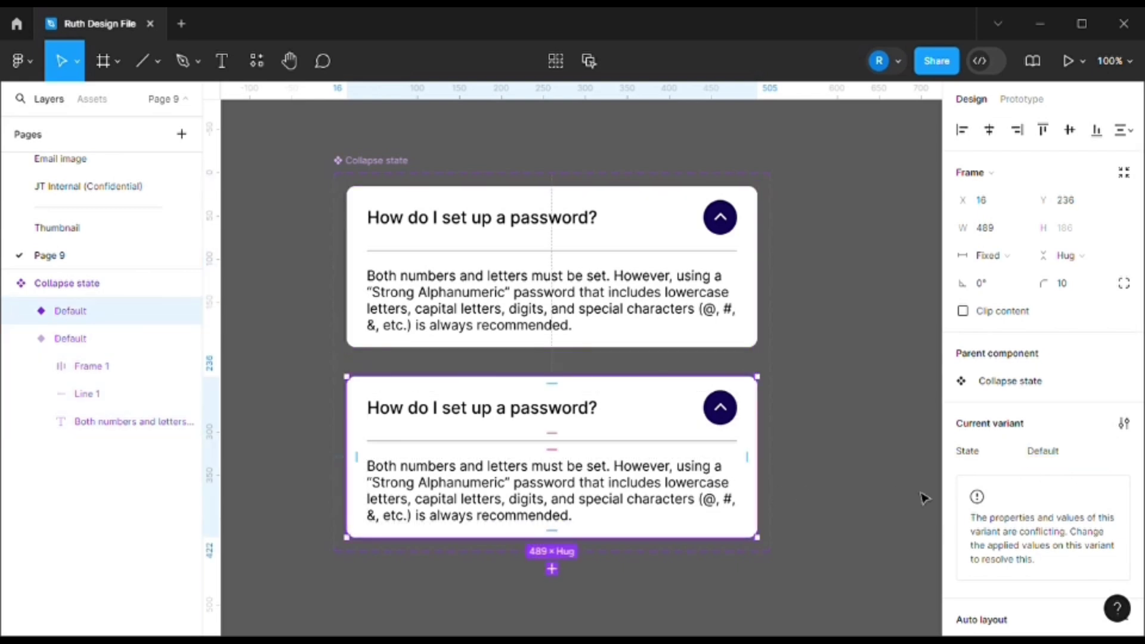
click(1053, 451)
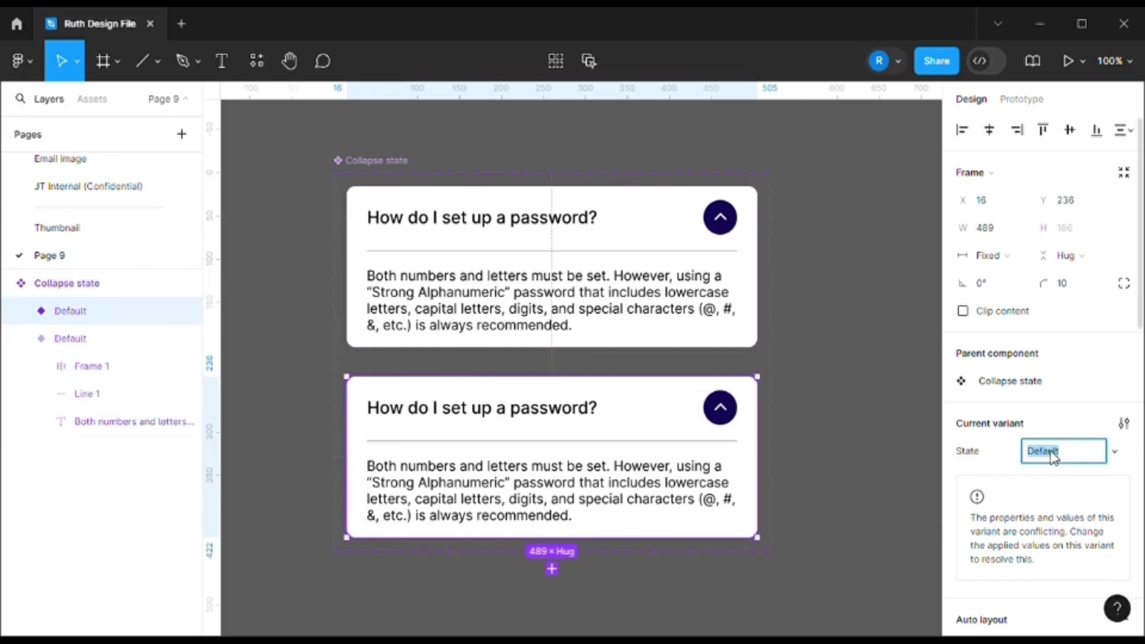
text(Expand)
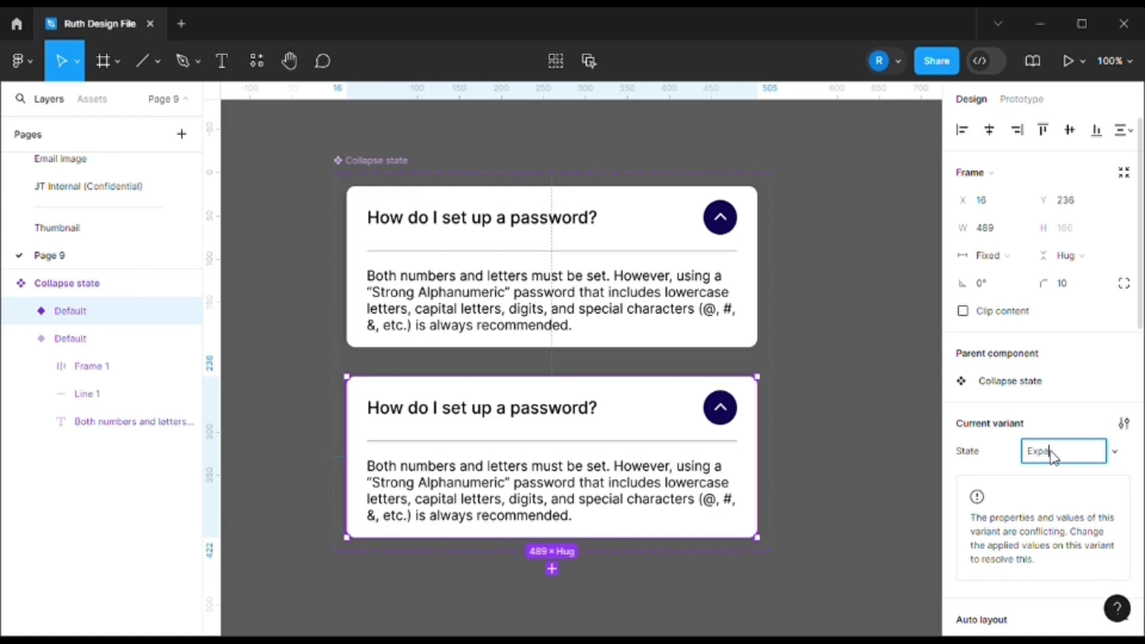
text(Expanded)
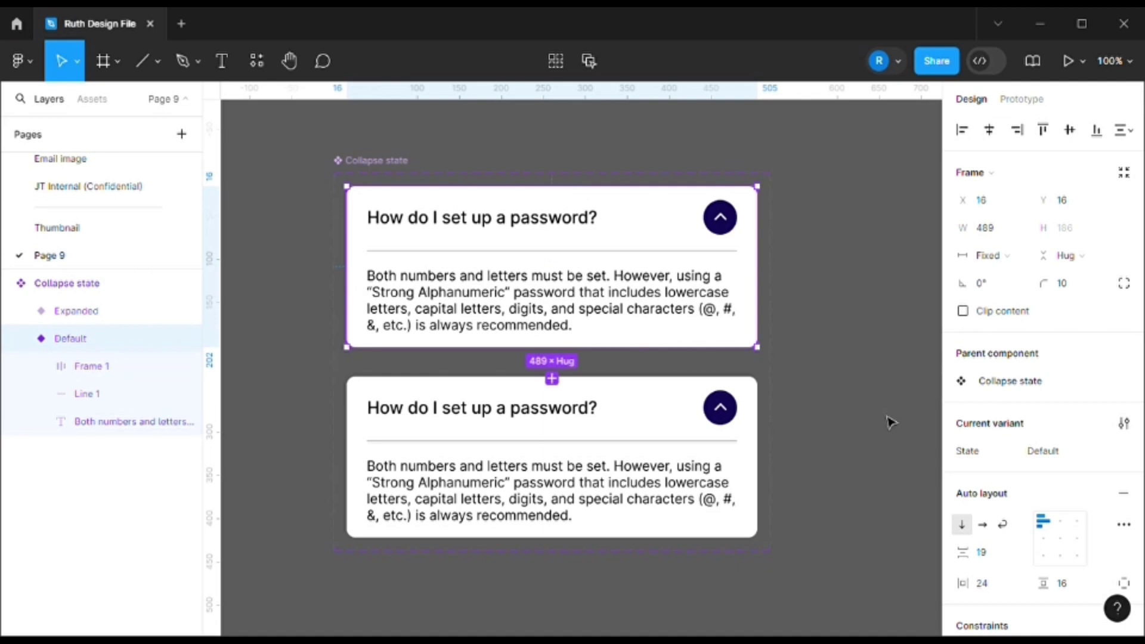
Step: Rename the variant property from Property 1 to 'Expand'
click(979, 451)
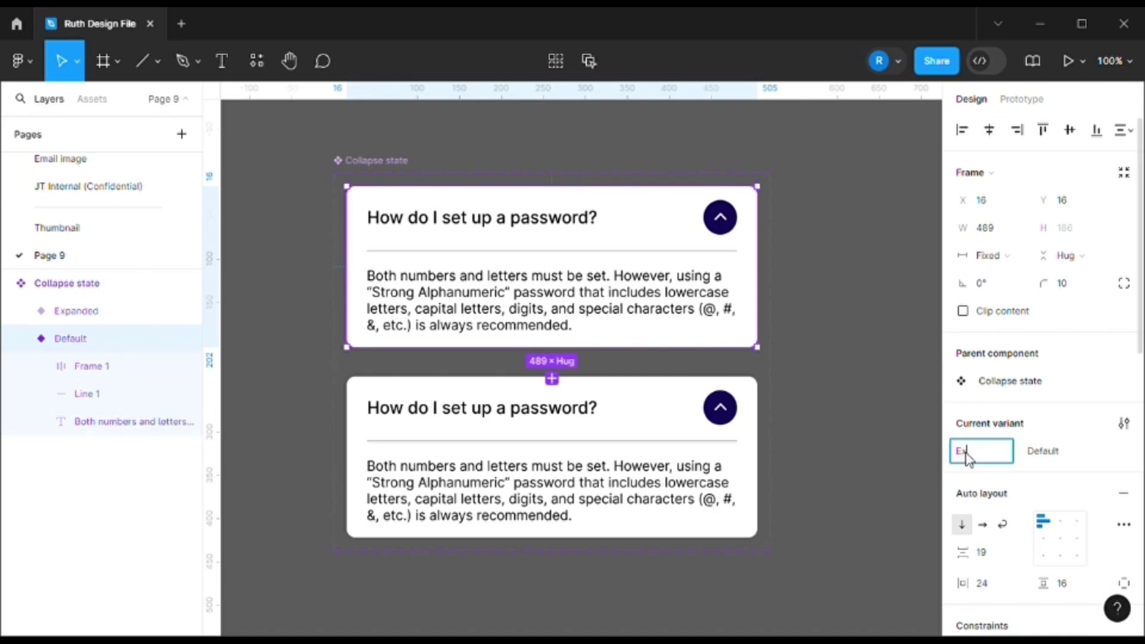
text(Expand)
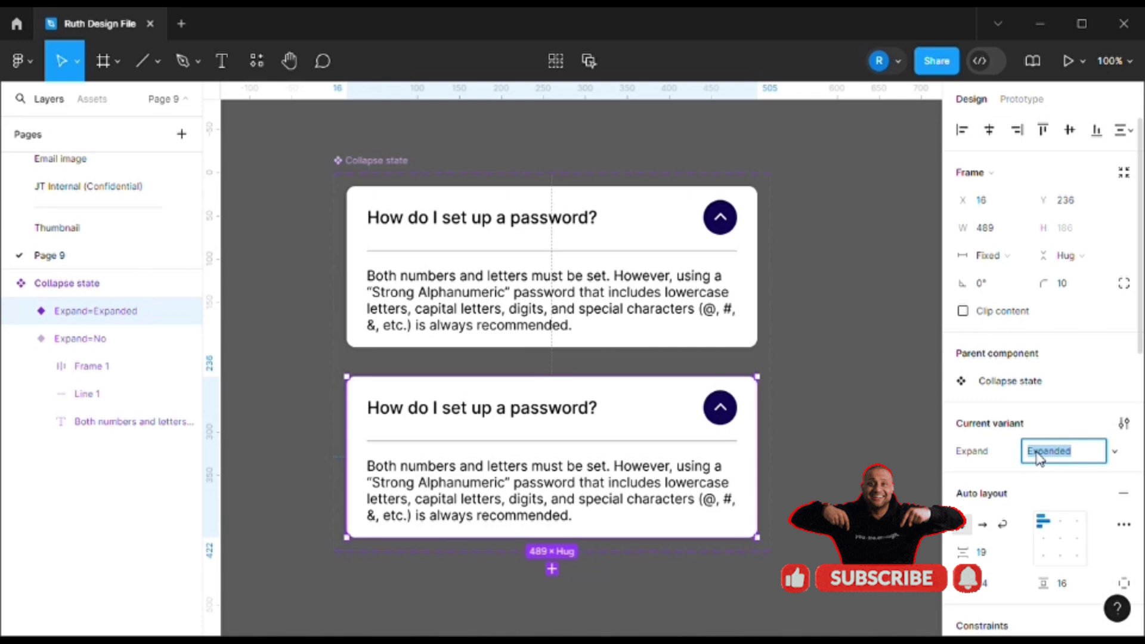
Step: Rename the Expanded value to 'Yes' and toggle an instance's Expand switch off
text(Yes)
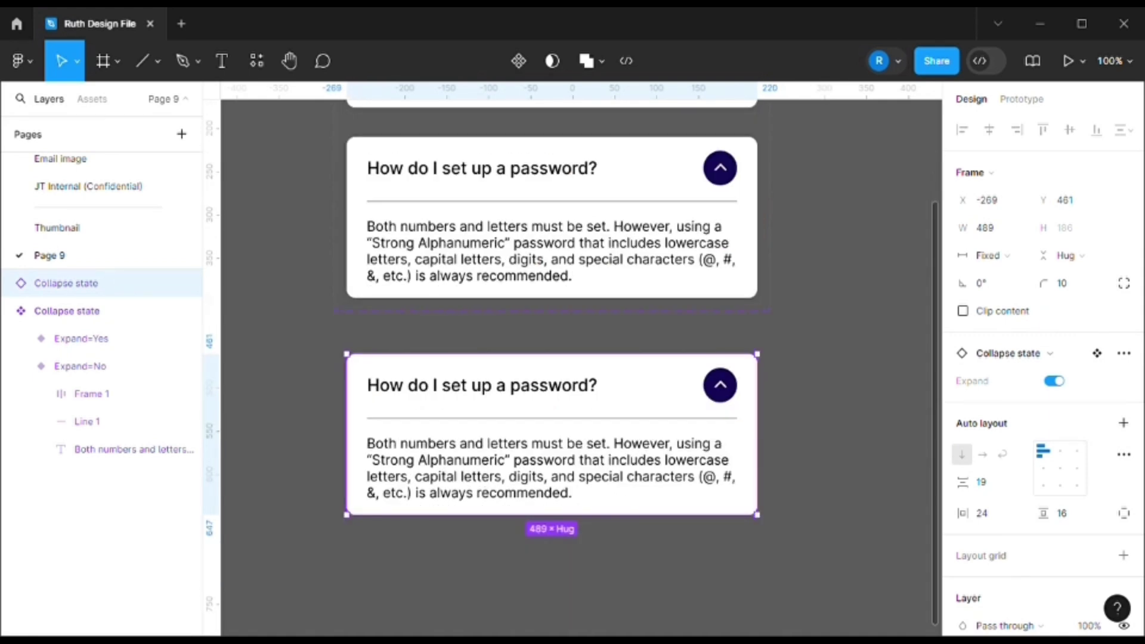
click(1055, 382)
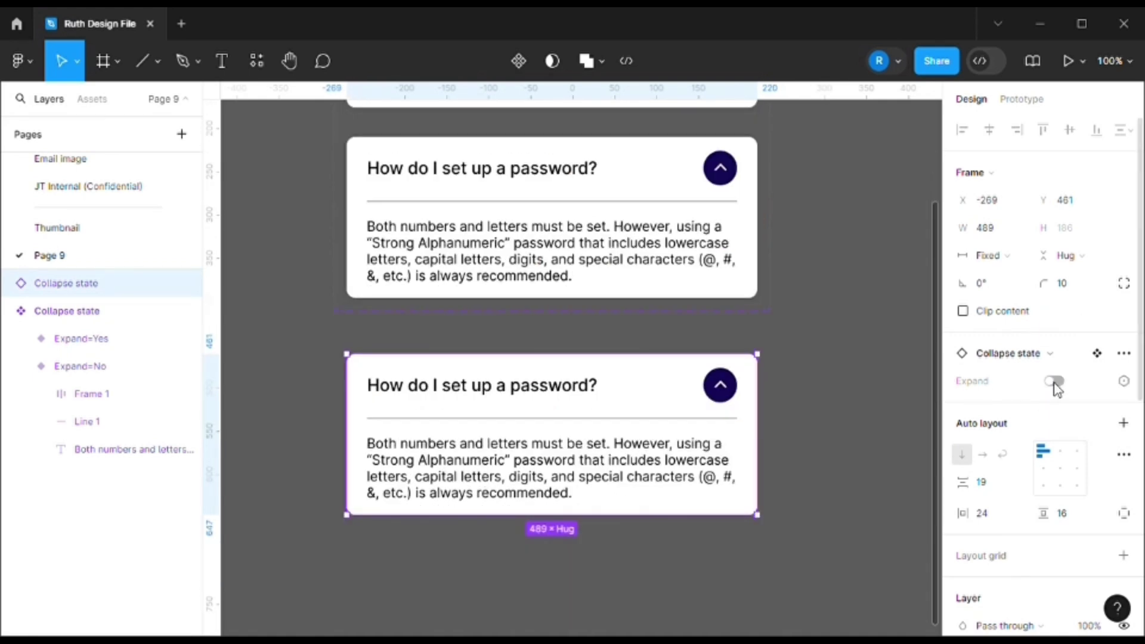
click(1055, 381)
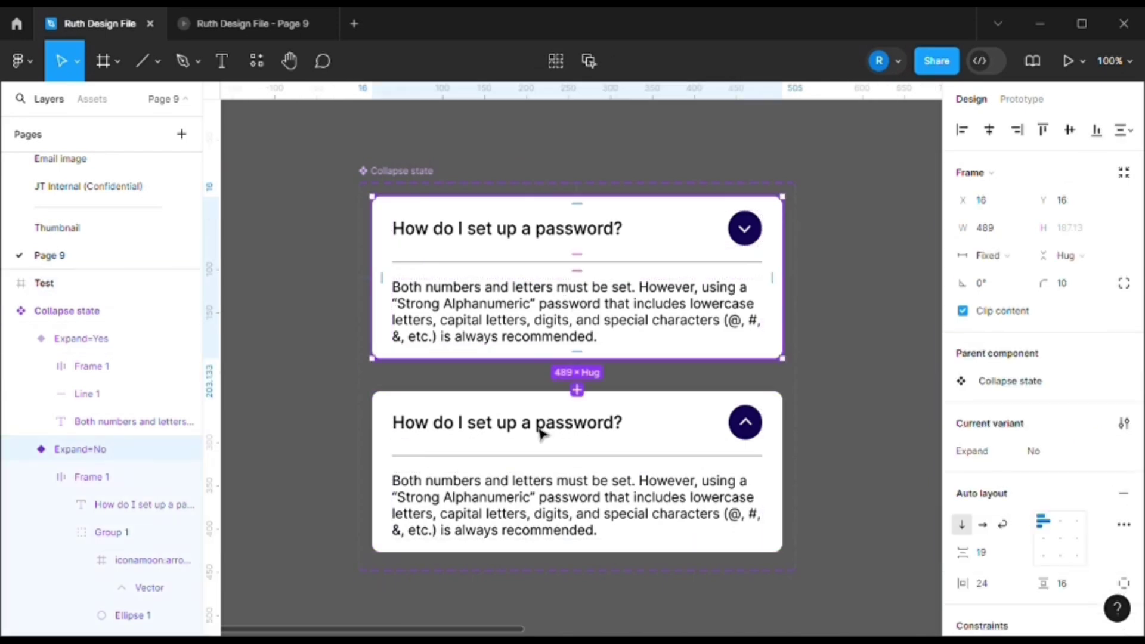
mouse_move(534, 256)
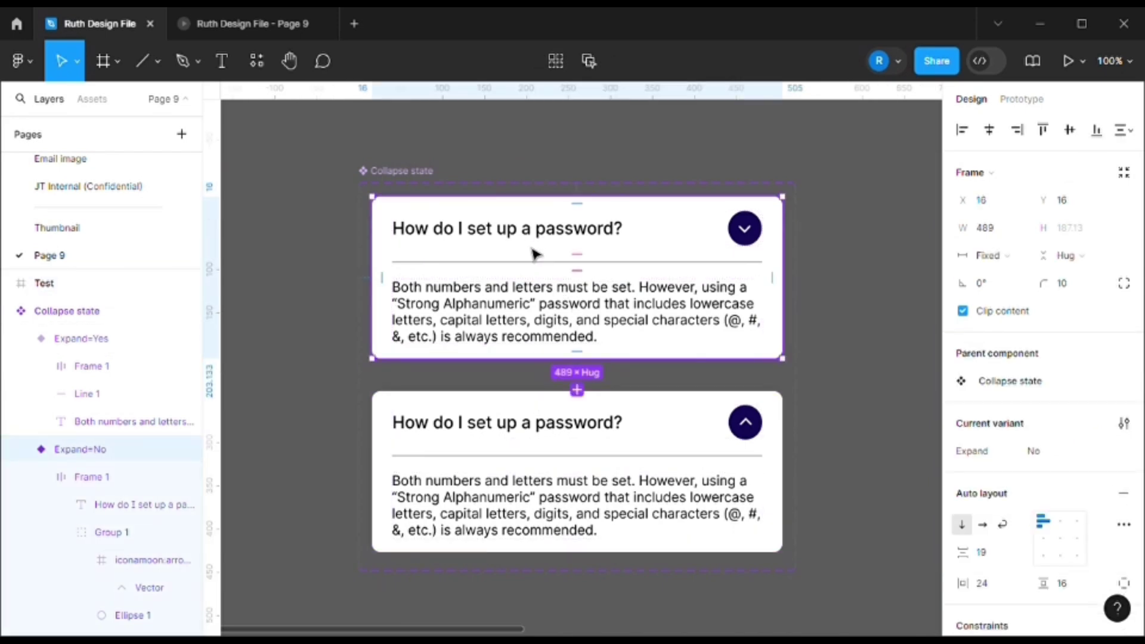
mouse_move(525, 313)
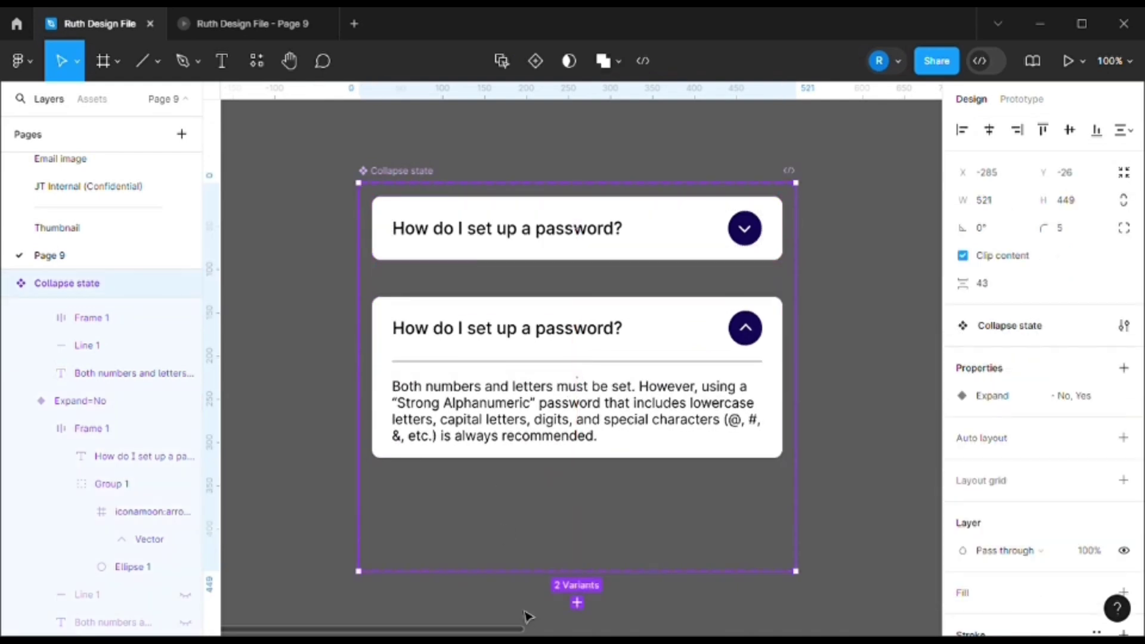
Step: Select the question header row of the Expand=No variant
click(91, 317)
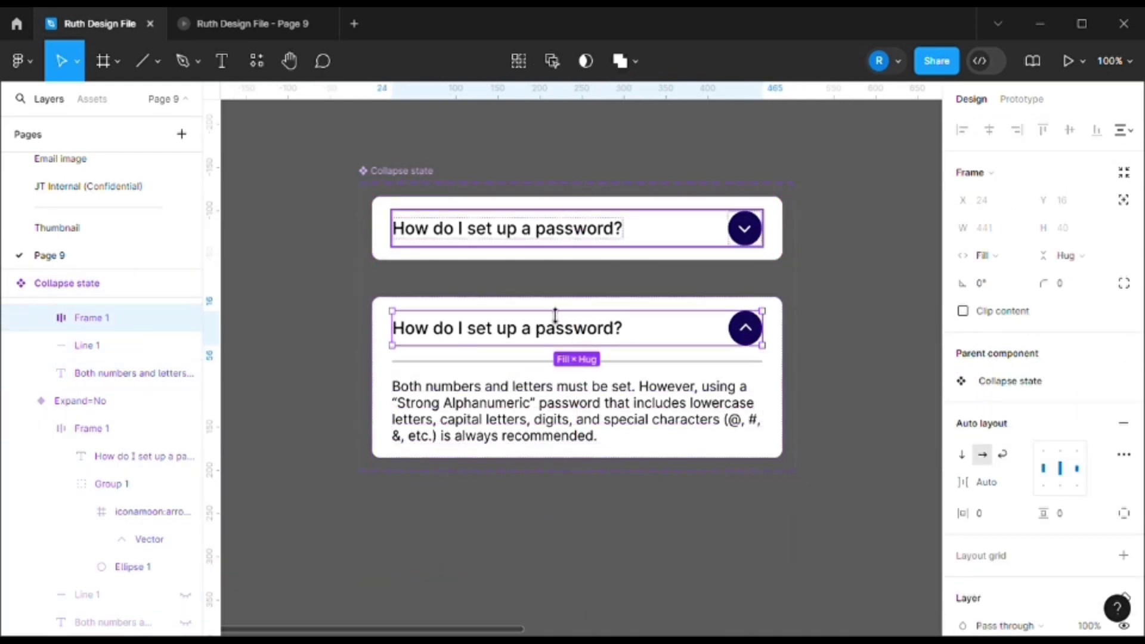
Step: In Prototype mode, connect the No variant's header to Expand=Yes with On click, Smart animate, 200ms
click(1021, 99)
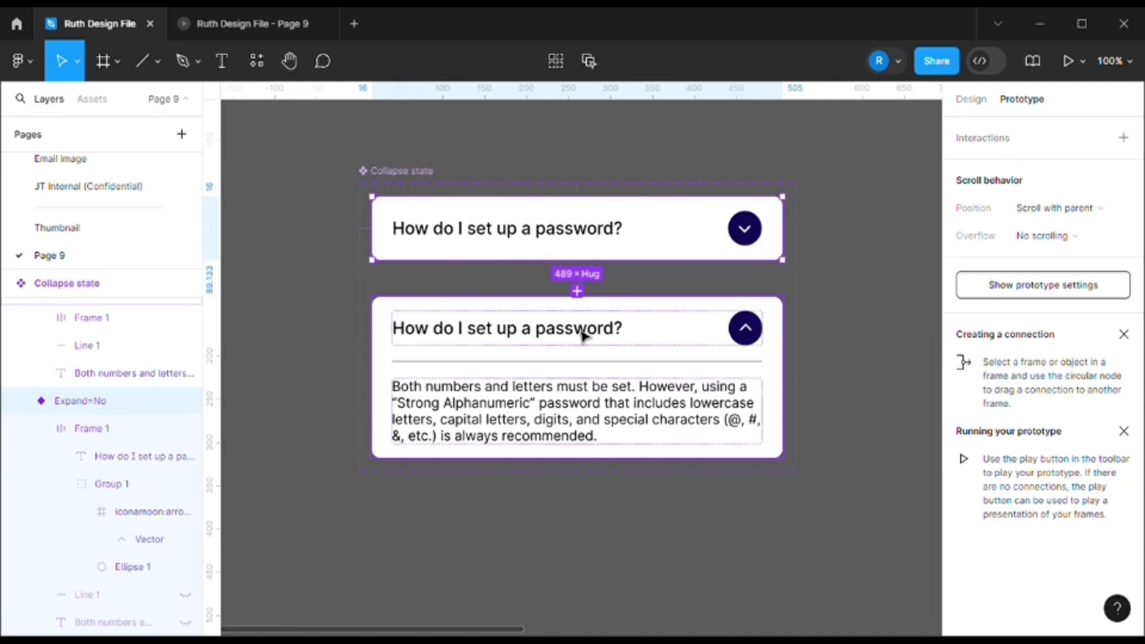
mouse_move(709, 334)
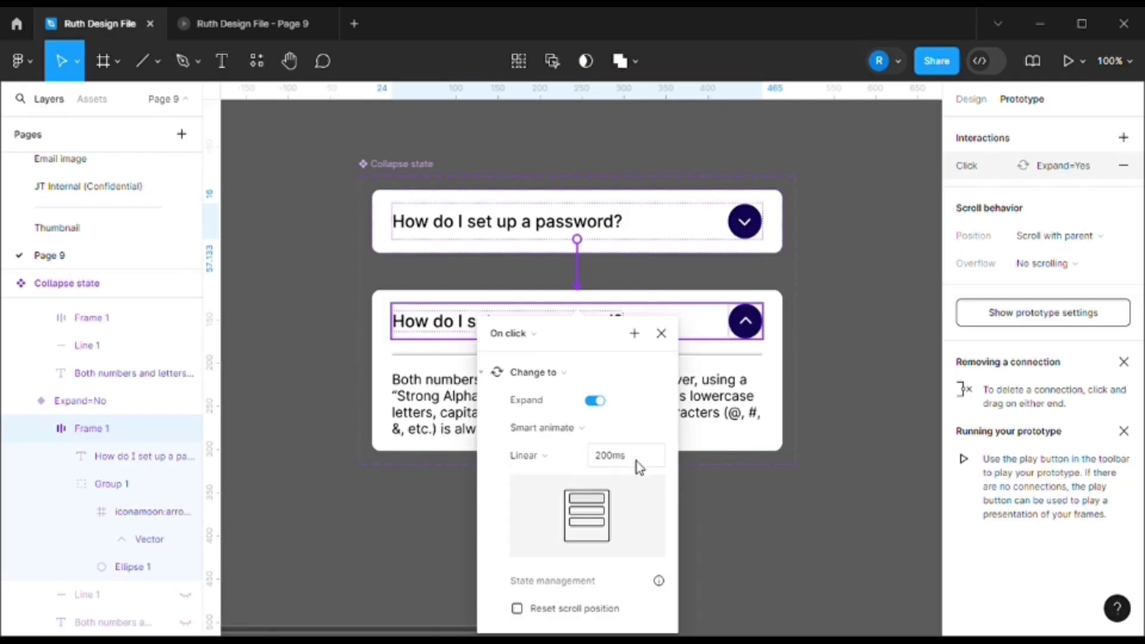
click(661, 334)
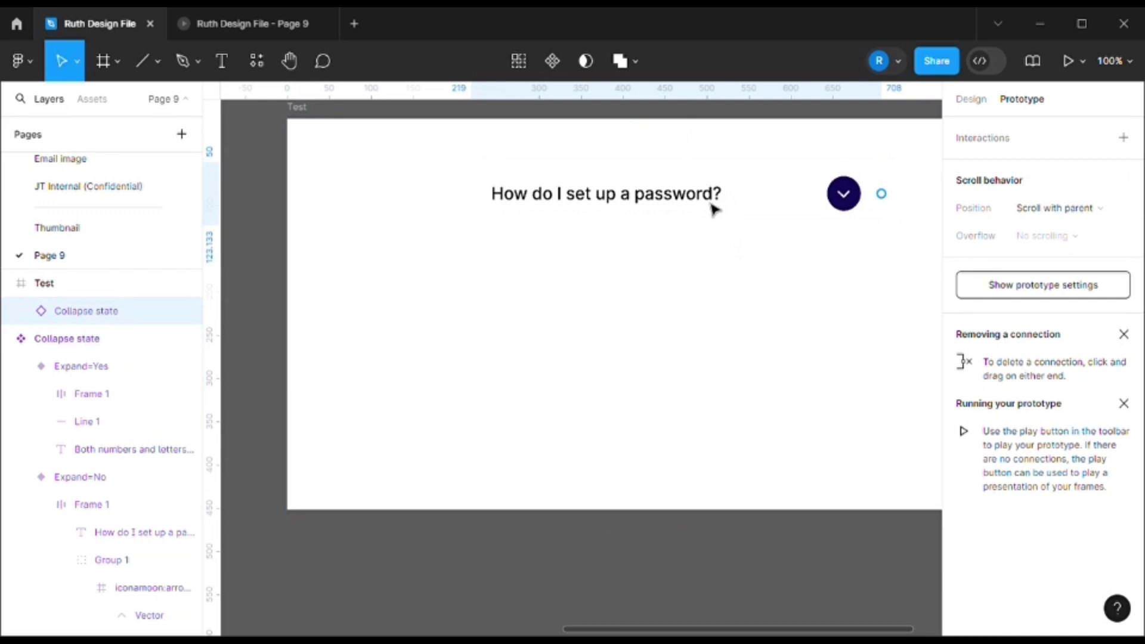
Step: Stack four collapsed instances in the Test frame and run the prototype preview
click(604, 194)
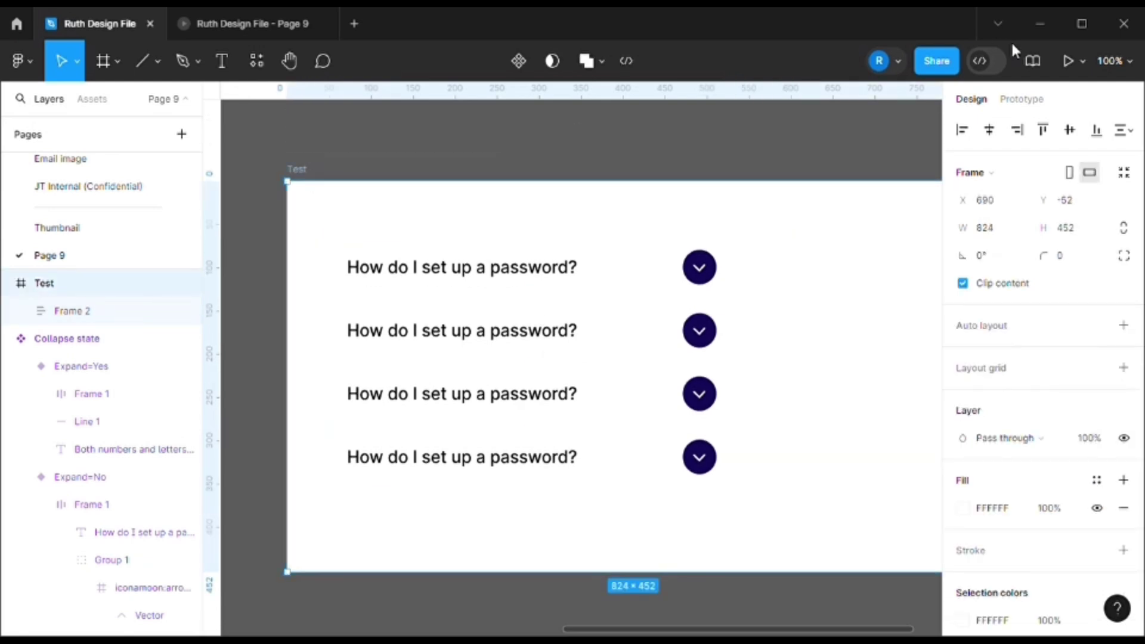
click(1069, 60)
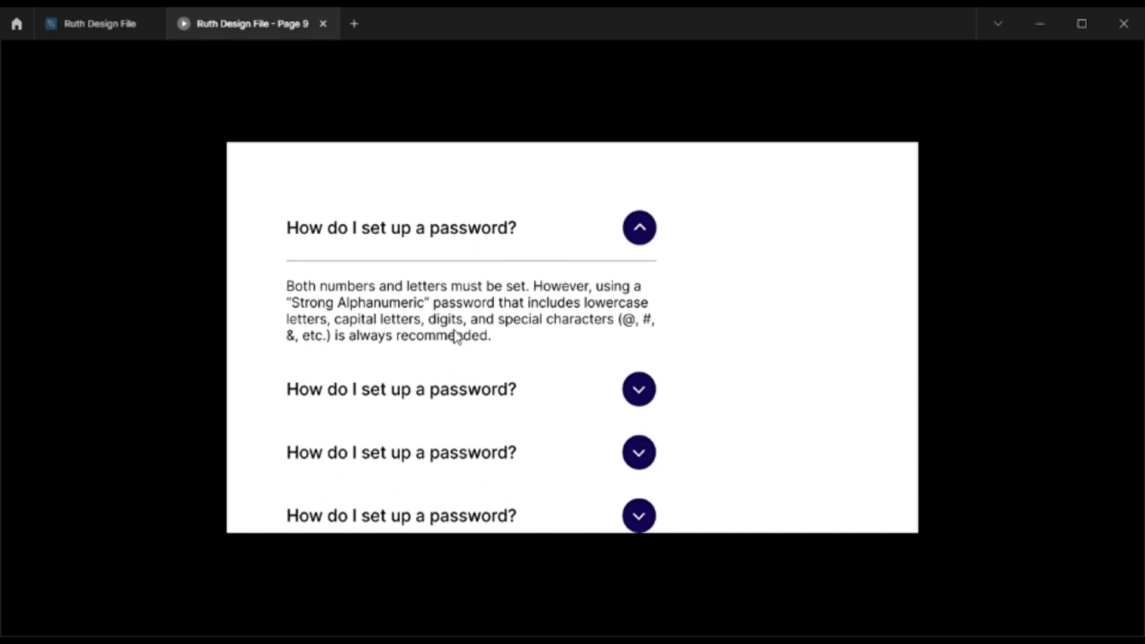
Step: Toggle the first and second FAQ items in the prototype preview to confirm they expand and collapse on click
click(639, 227)
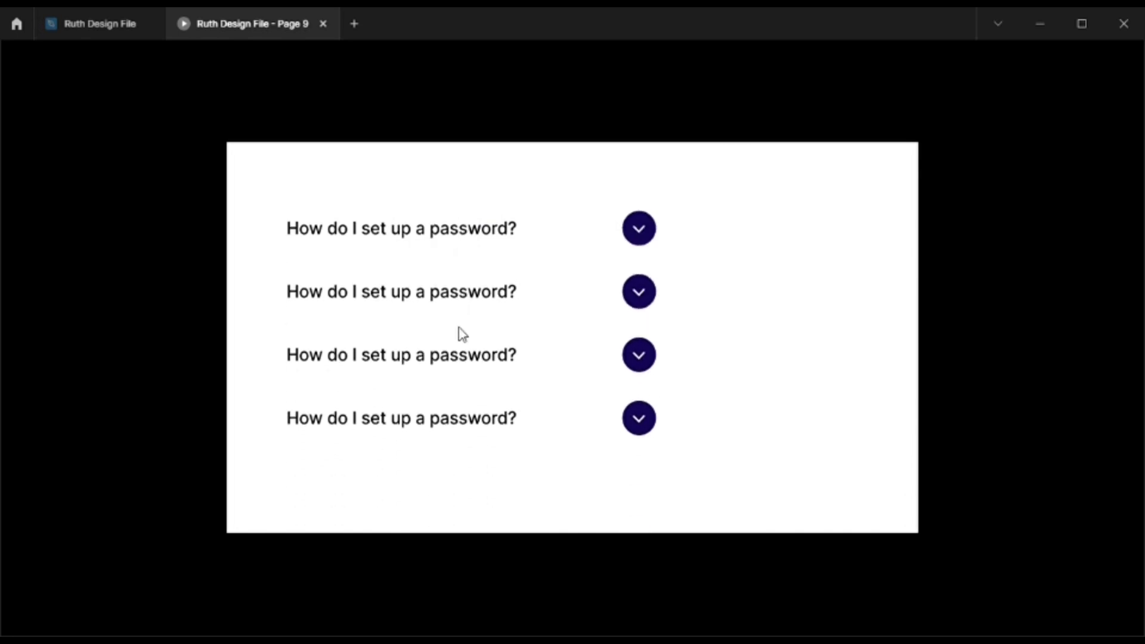
click(638, 291)
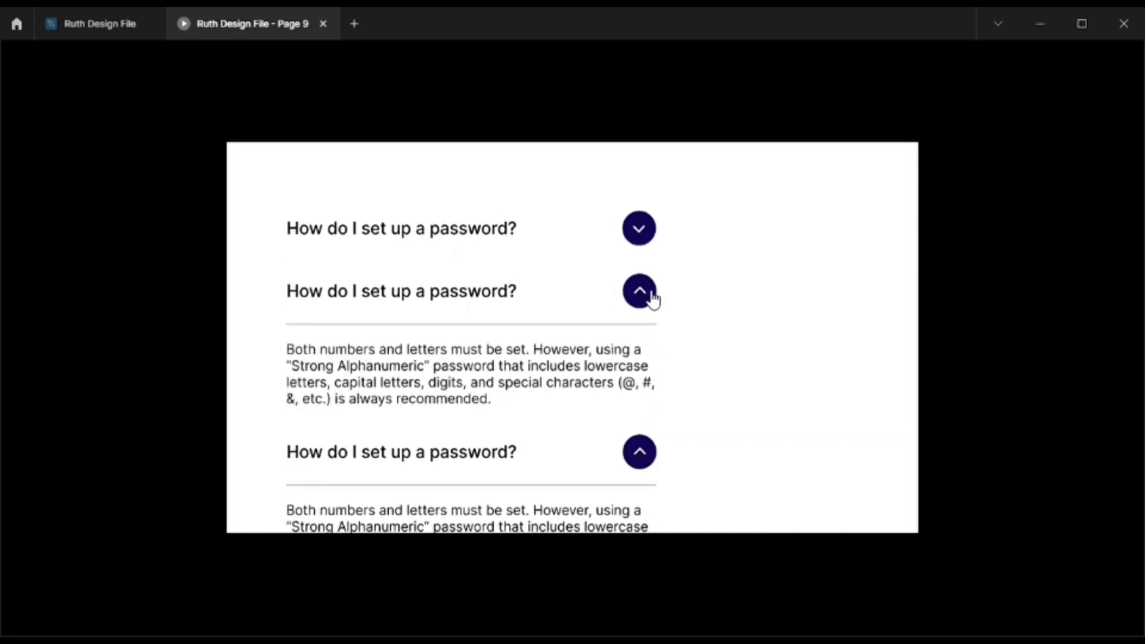
click(638, 290)
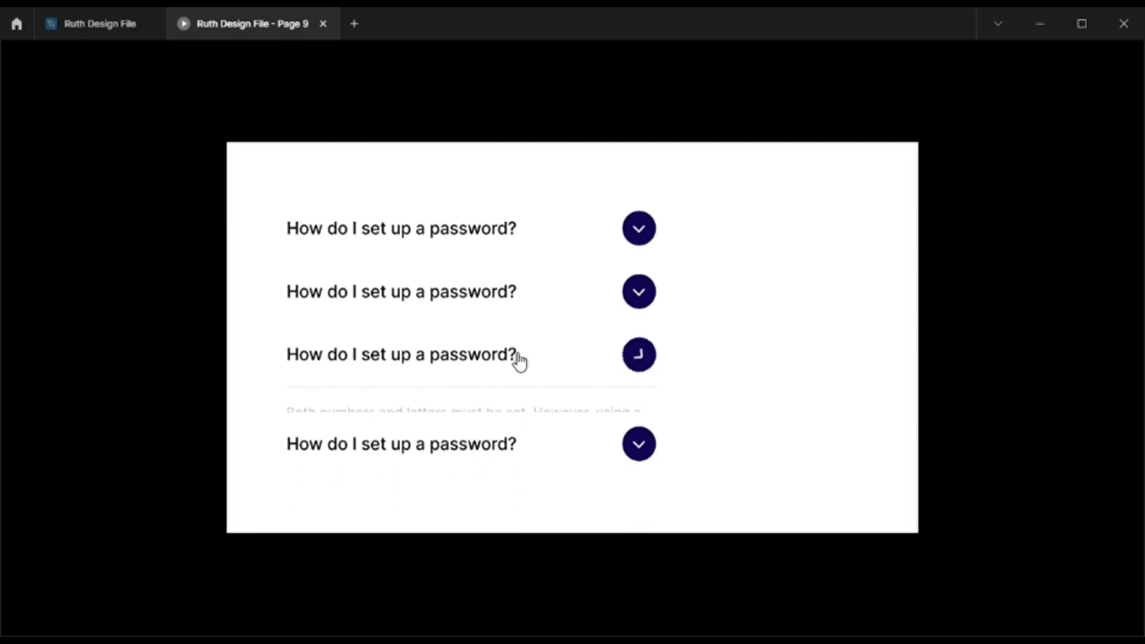
click(639, 228)
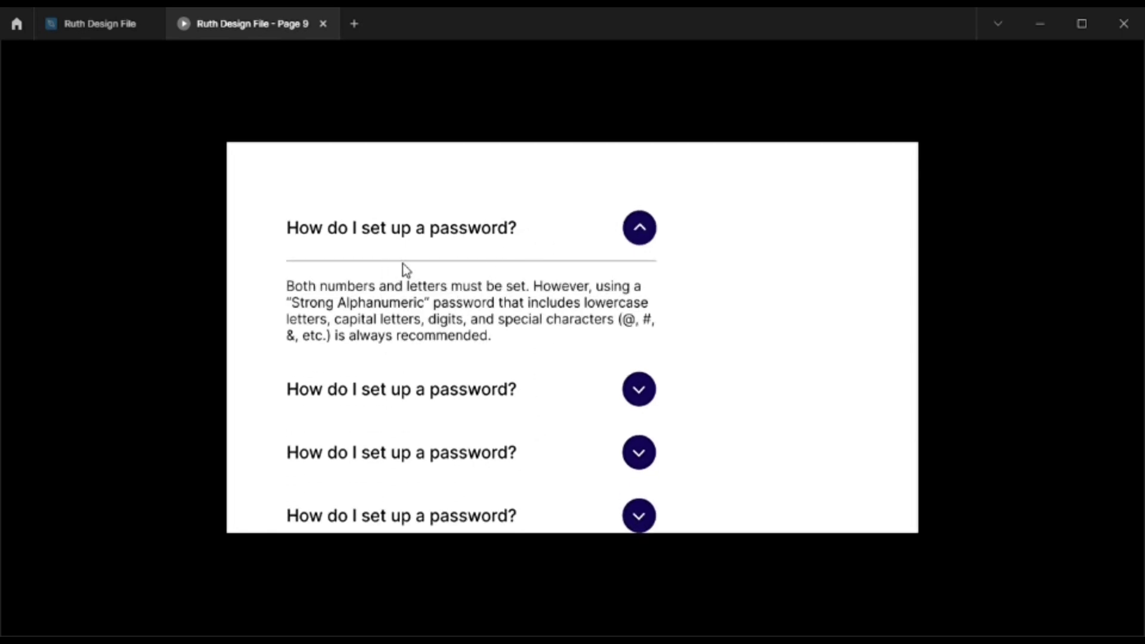
mouse_move(485, 313)
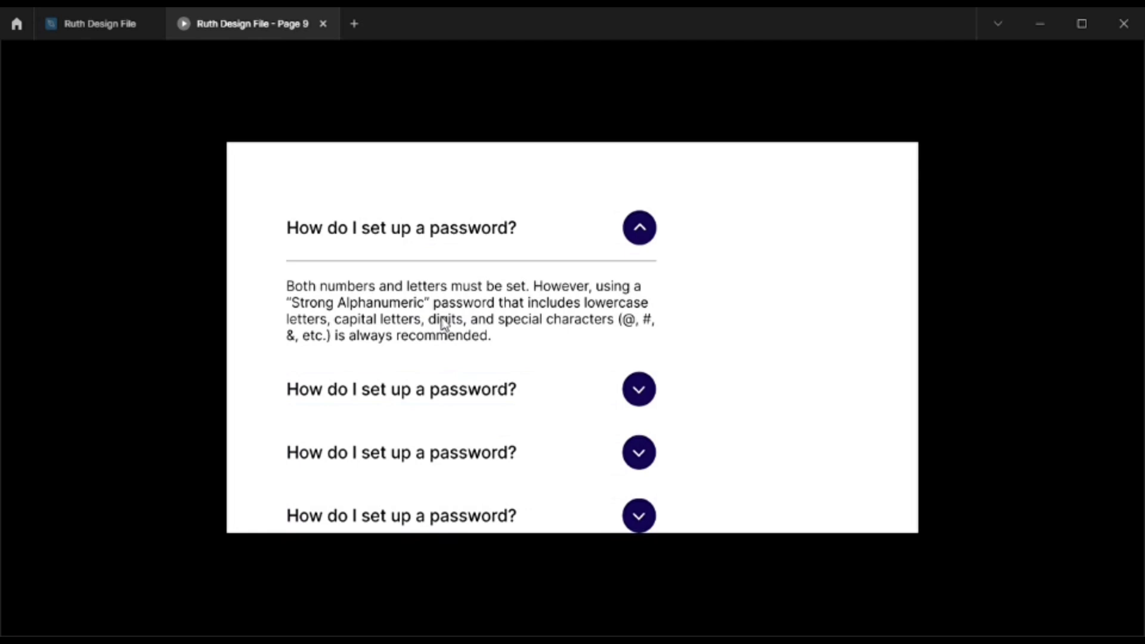
mouse_move(458, 317)
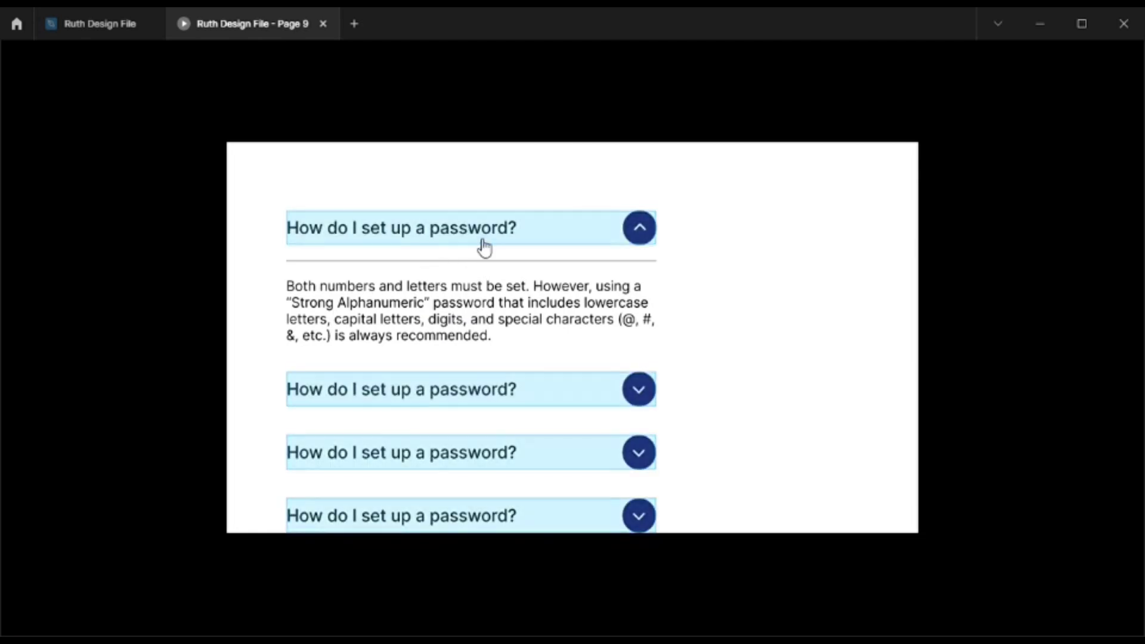
click(638, 228)
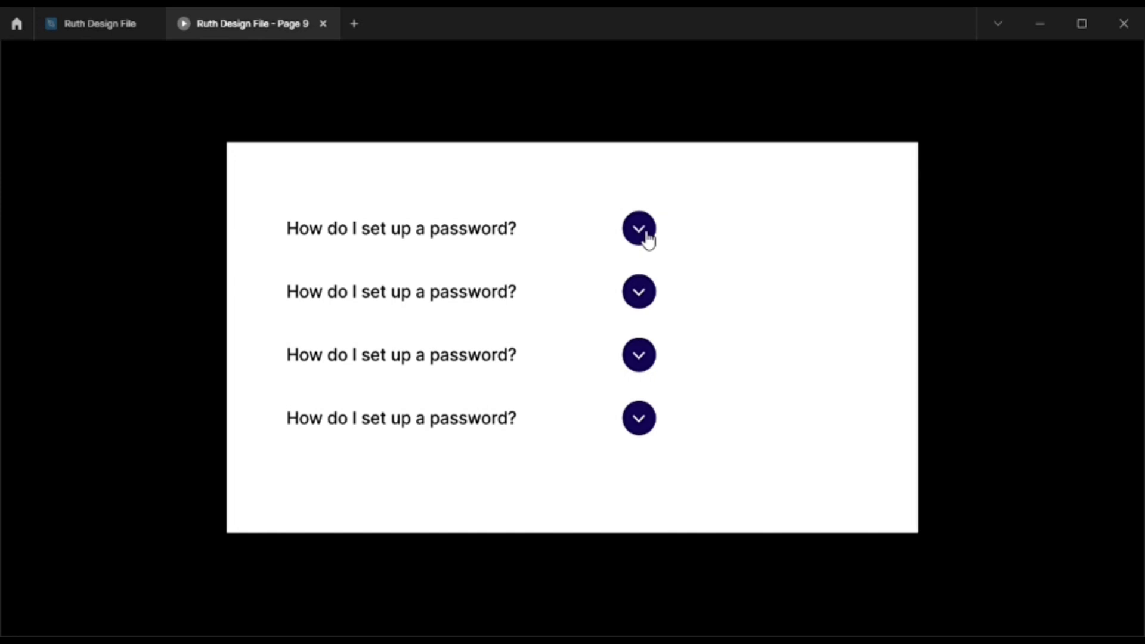
click(638, 228)
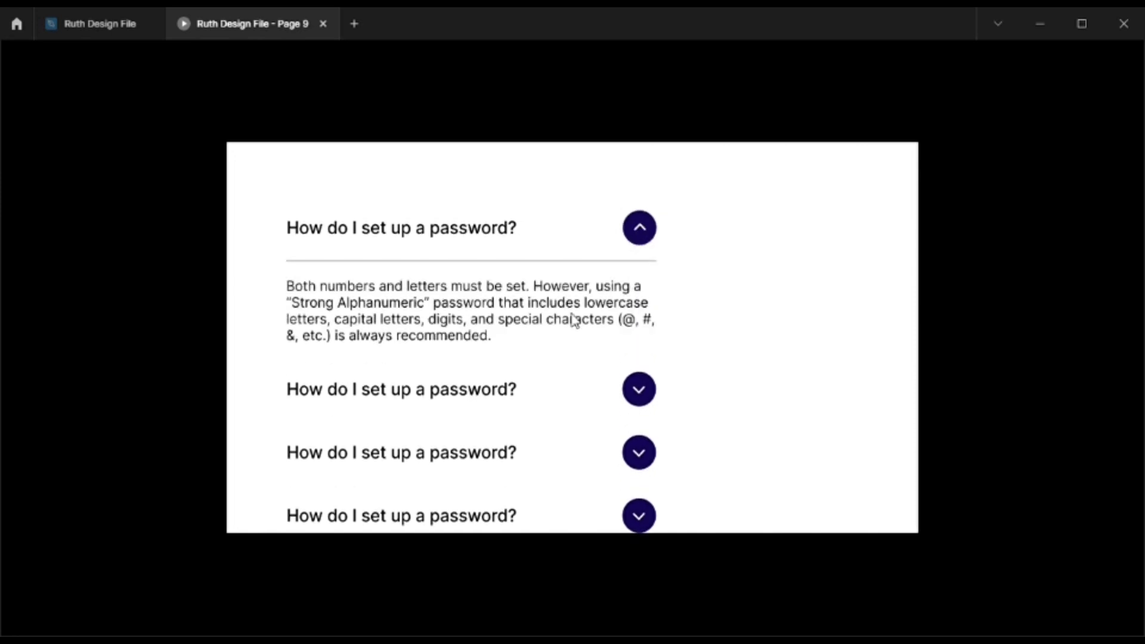
click(638, 228)
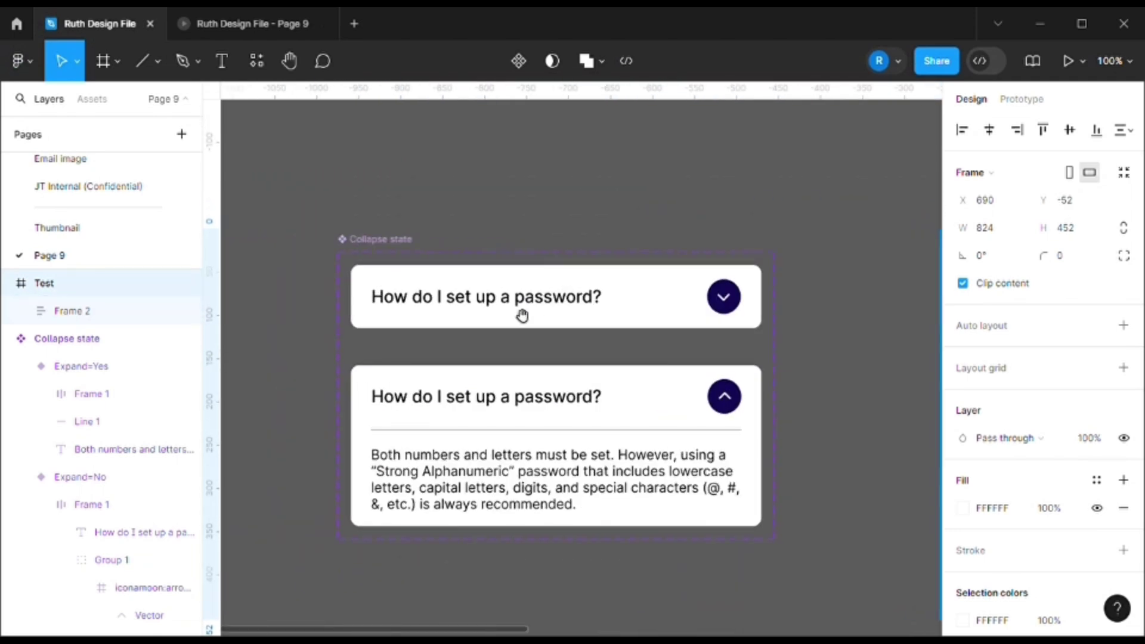
Step: Bring the Test frame into view and select the frame holding the four FAQ items
click(503, 222)
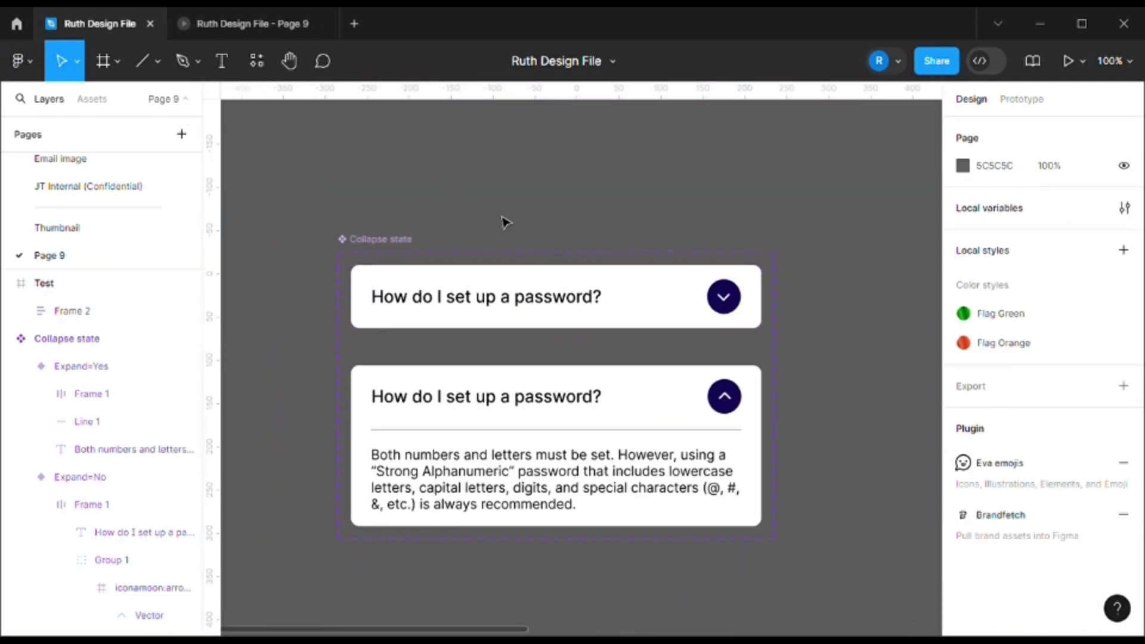
mouse_move(859, 135)
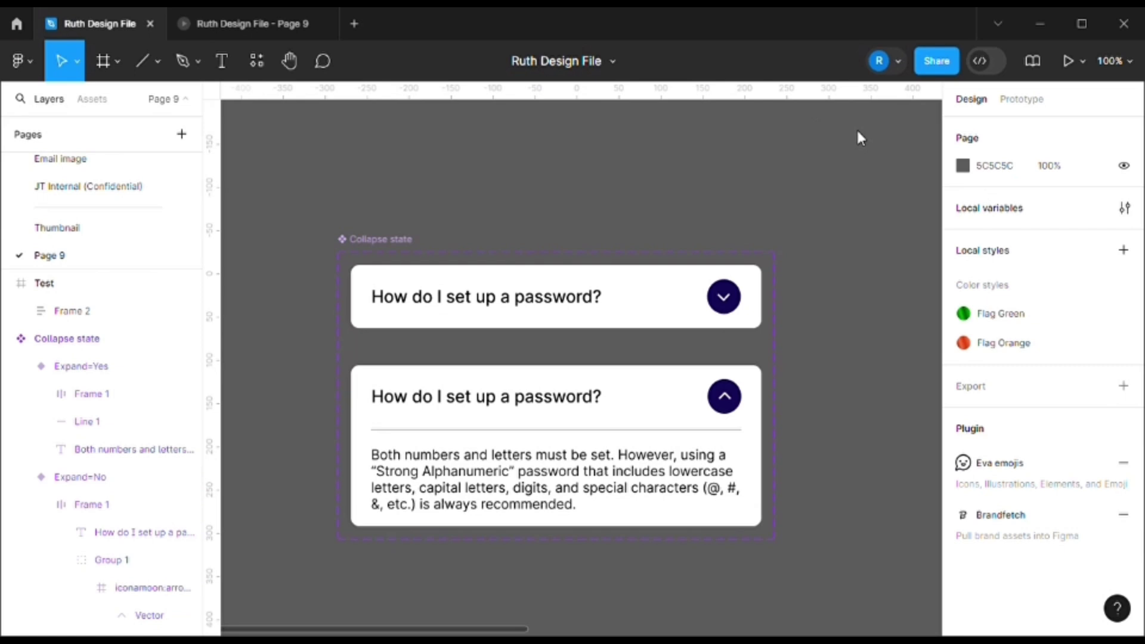
click(71, 310)
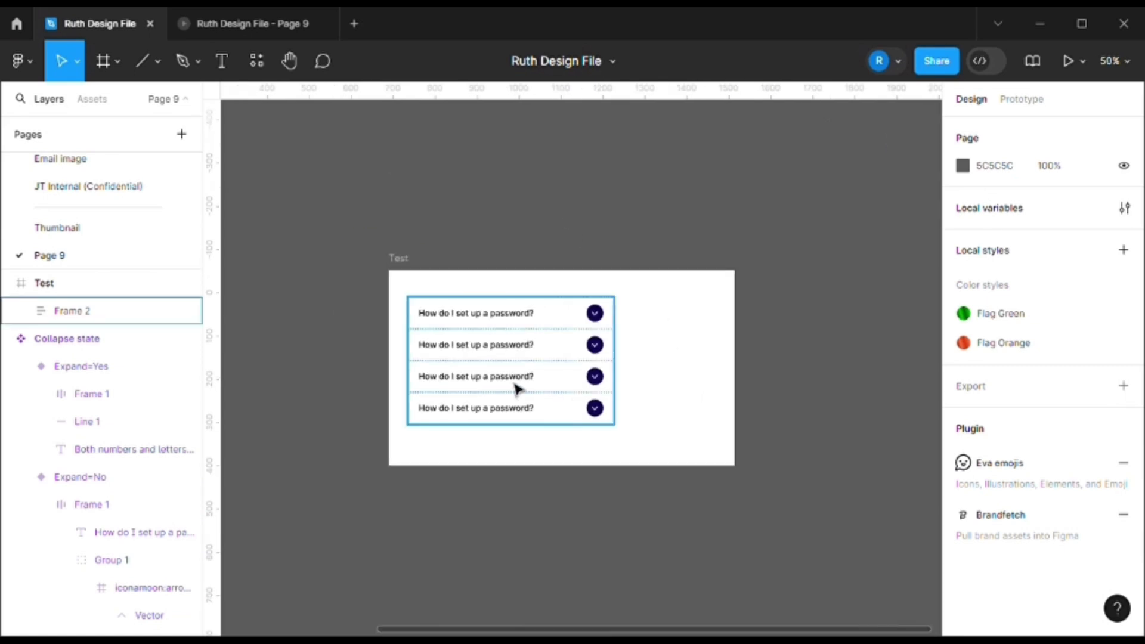
click(71, 311)
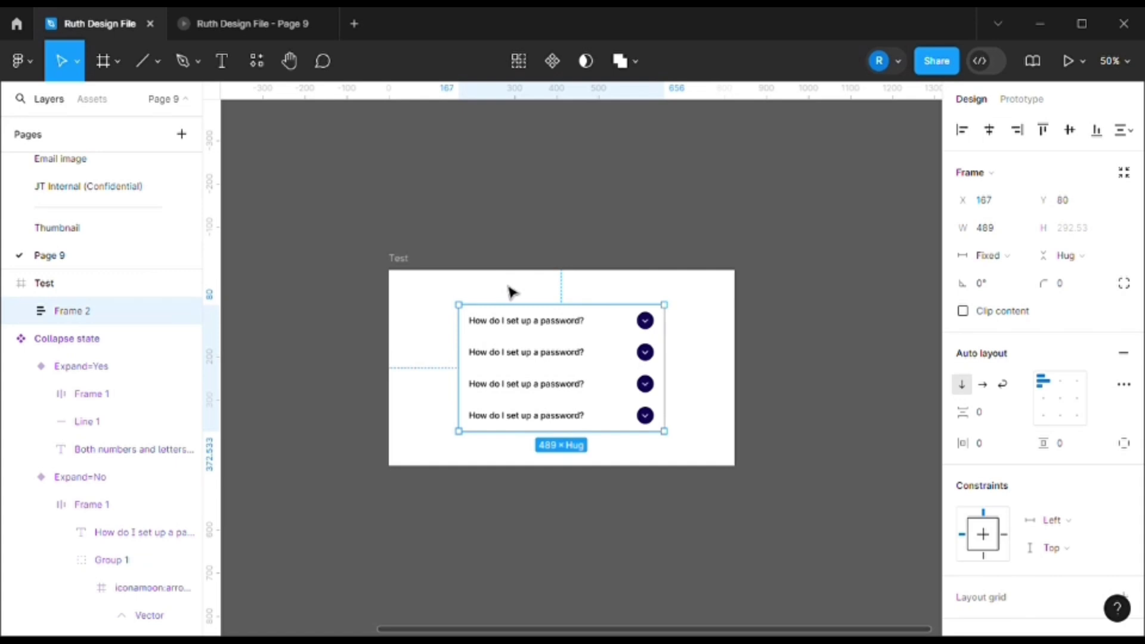
Step: Add a 'Frequently Asked Questions' text heading above the FAQ list and select it with the list
click(222, 61)
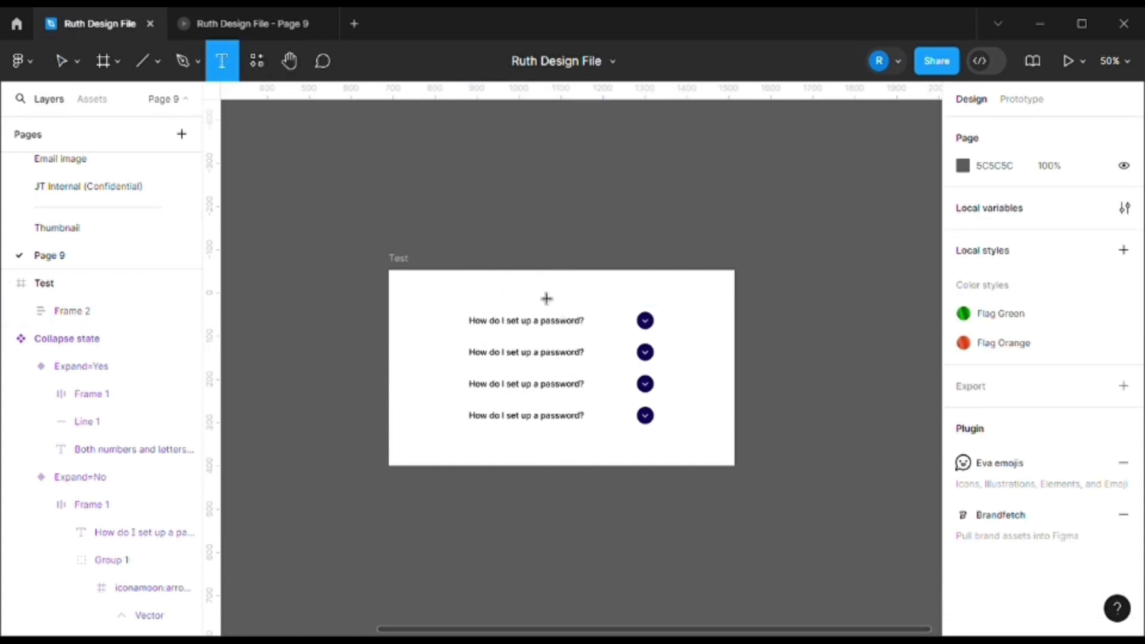
click(544, 299)
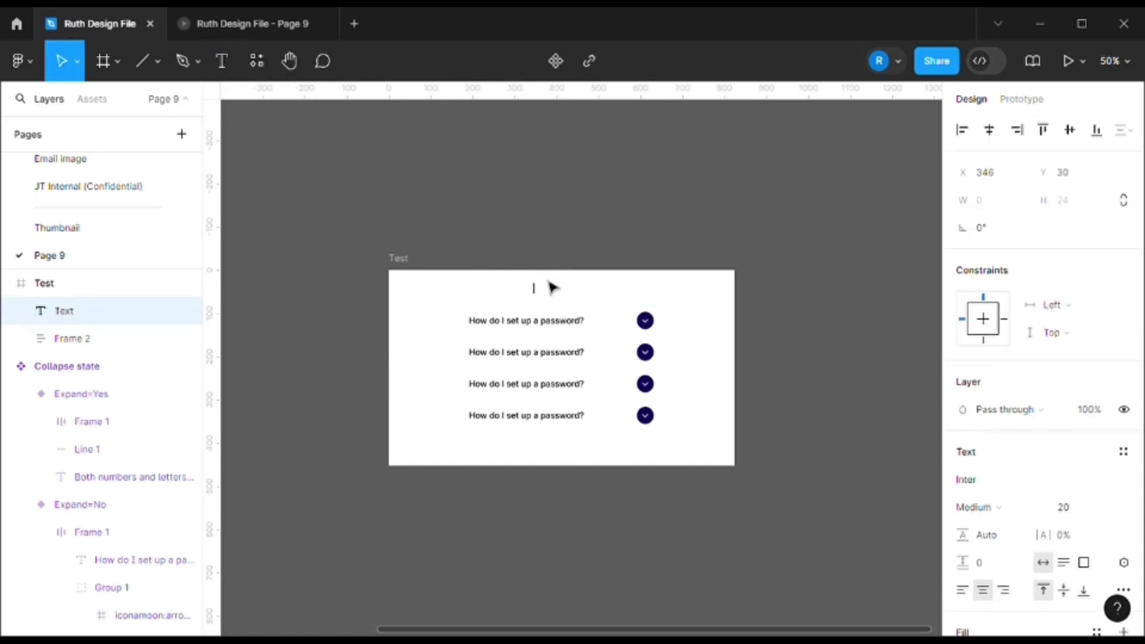
text(Frequently Asked Questions)
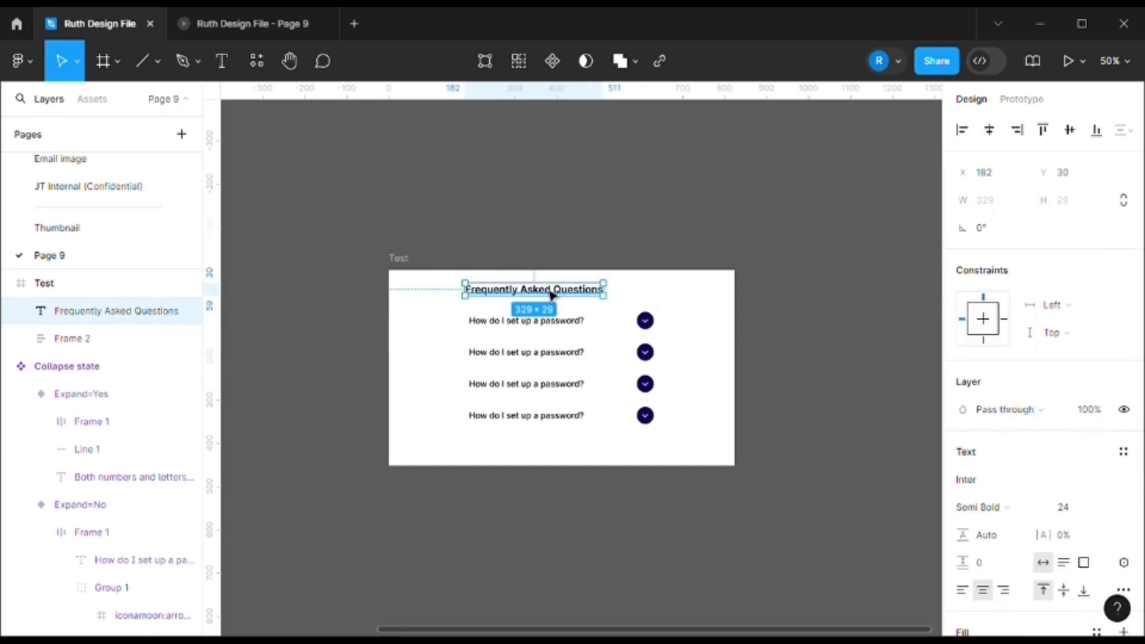
click(72, 339)
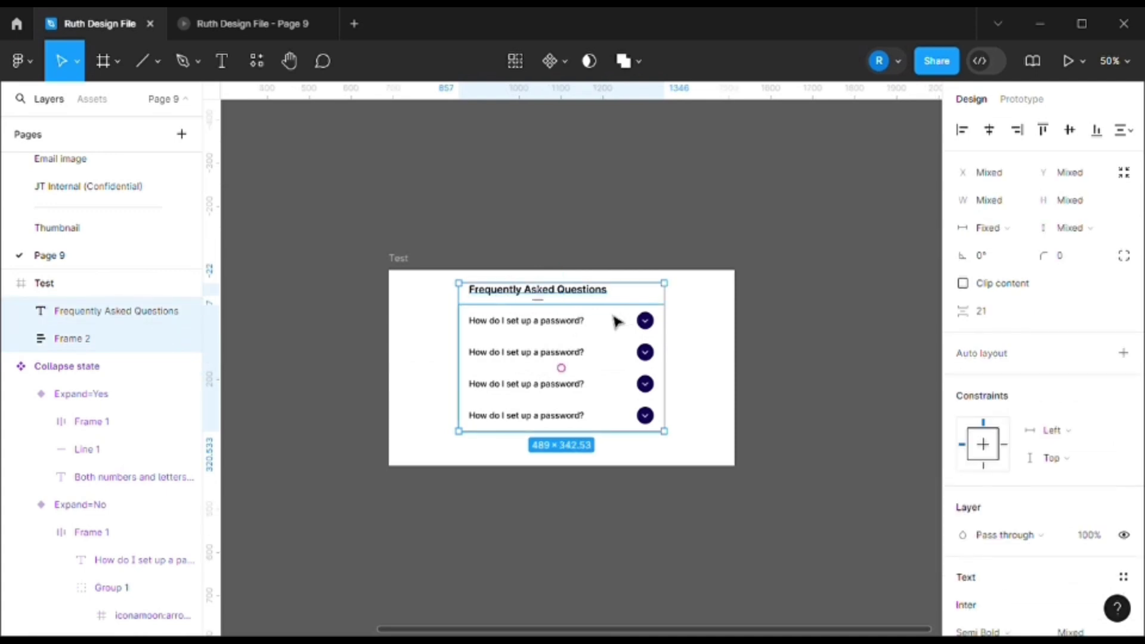
mouse_move(541, 314)
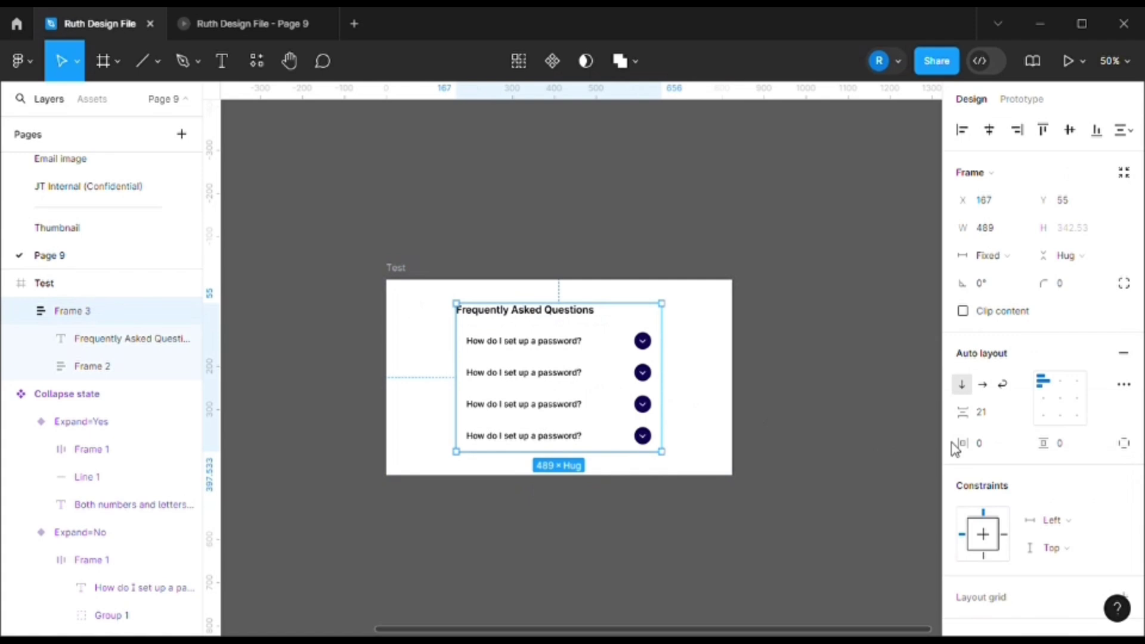
Step: Set the new section's side padding, widen it and move it out of the Test frame
click(977, 444)
text(120)
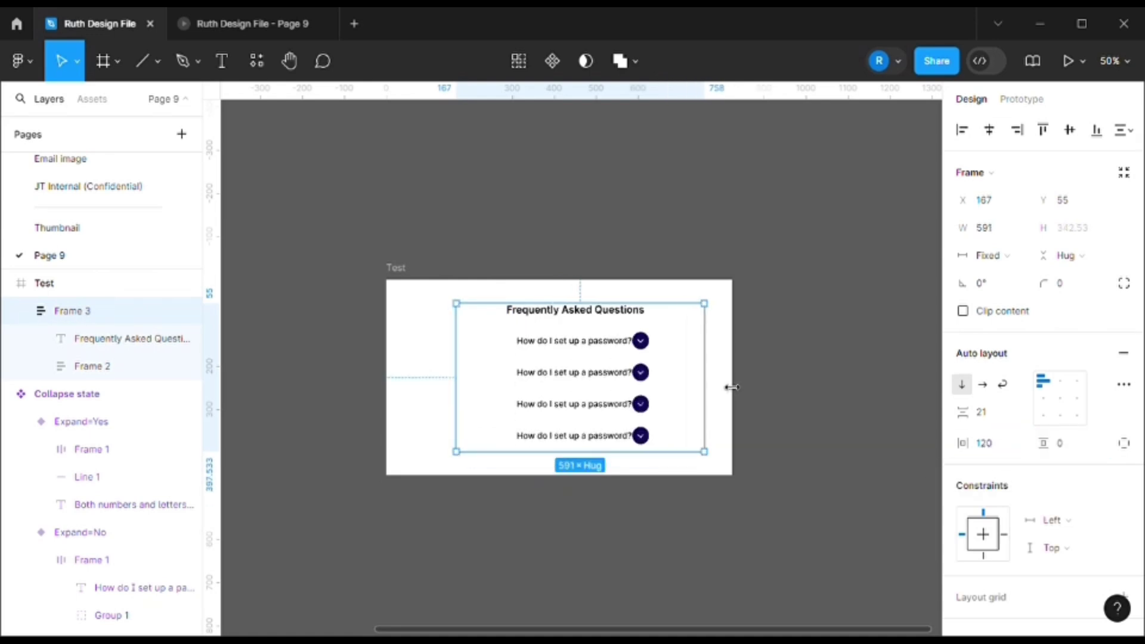
drag(456, 379, 408, 380)
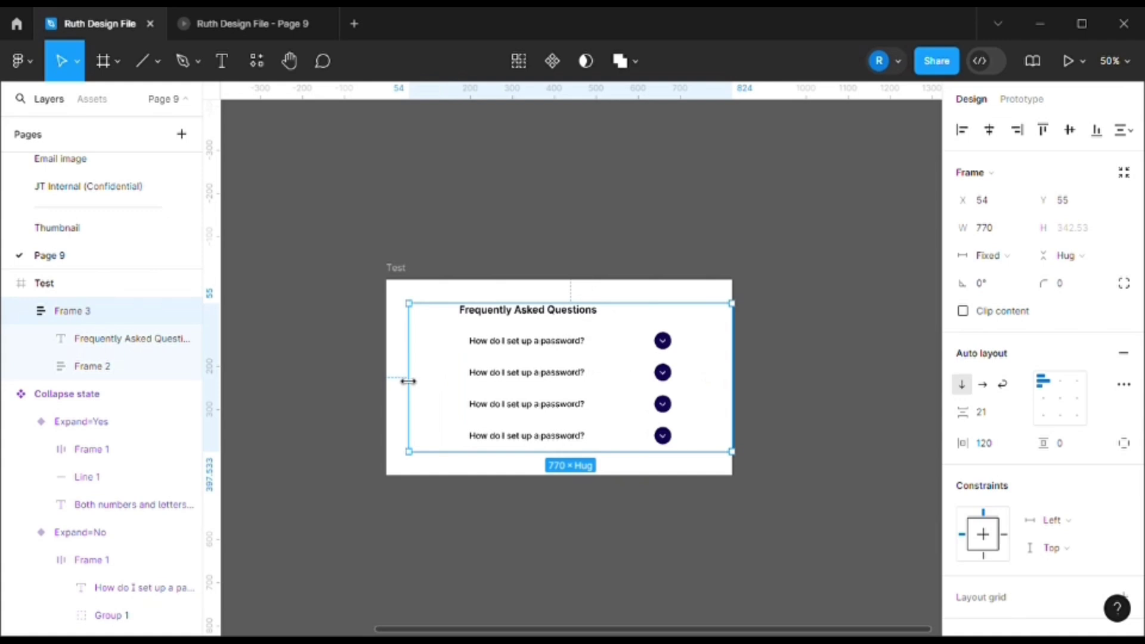
drag(408, 381, 388, 381)
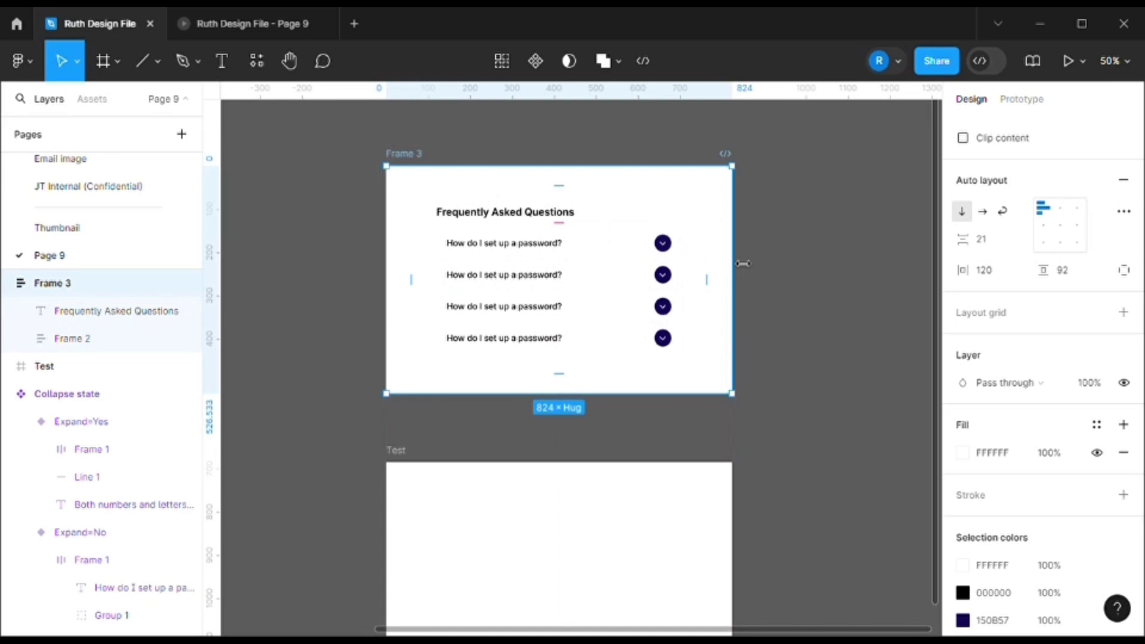
drag(733, 263, 587, 260)
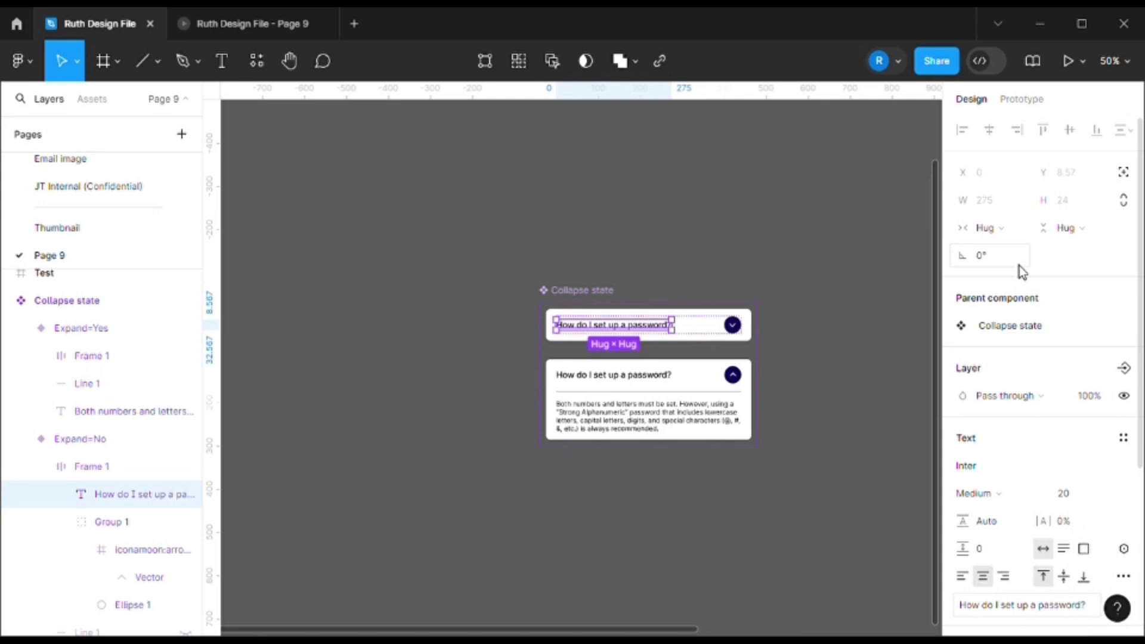
mouse_move(993, 246)
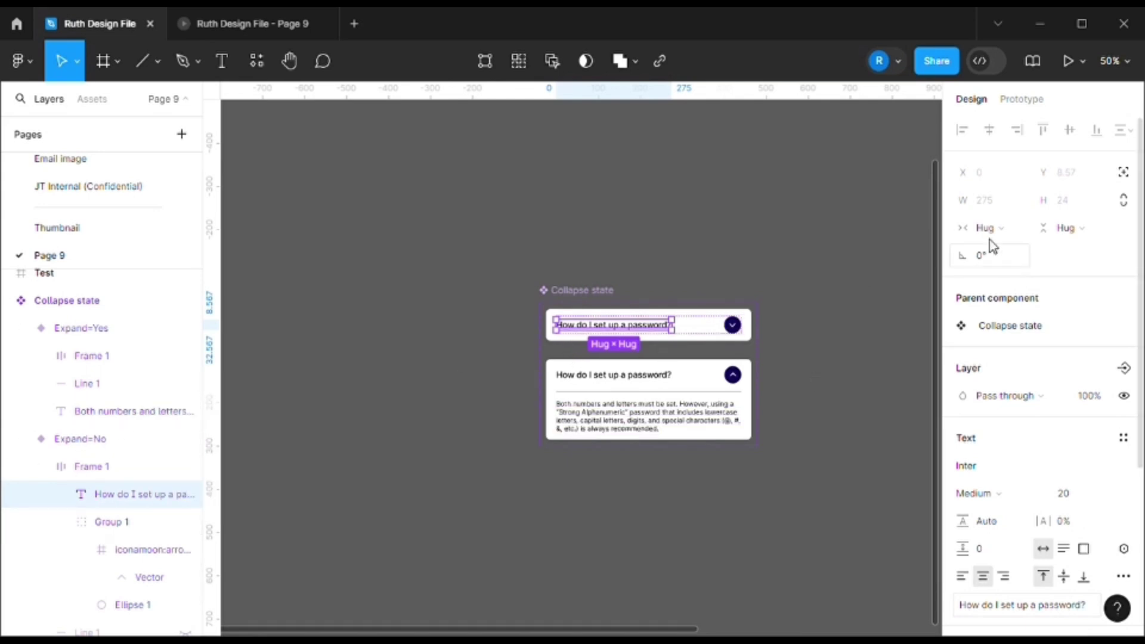
Step: Set the expanded variant's question text to Fill container width and left-align it
click(984, 228)
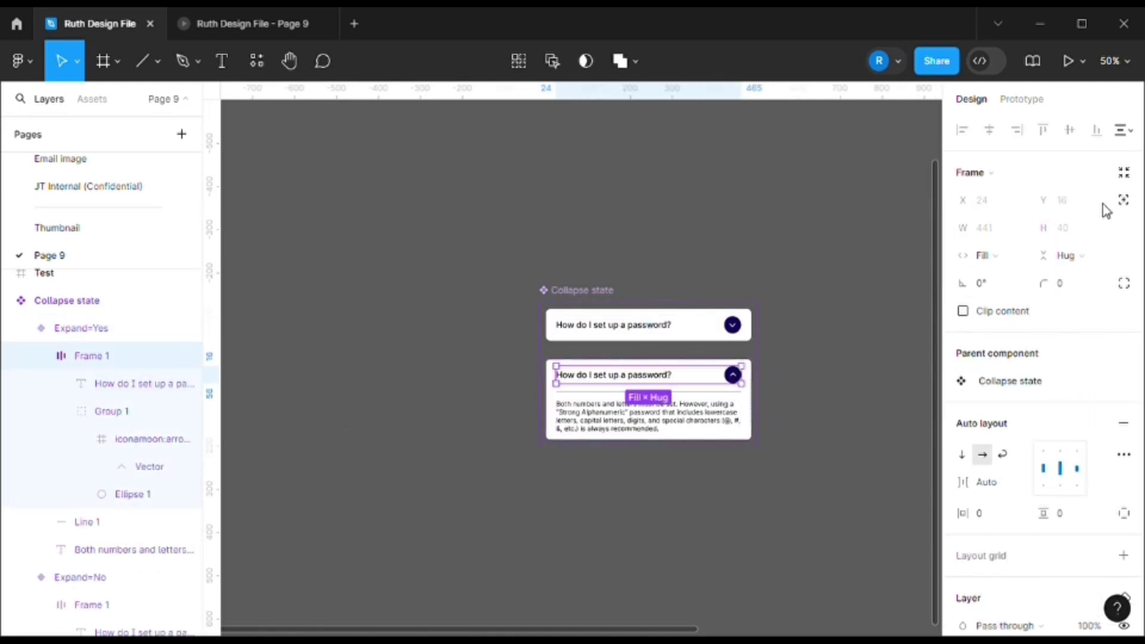
click(144, 384)
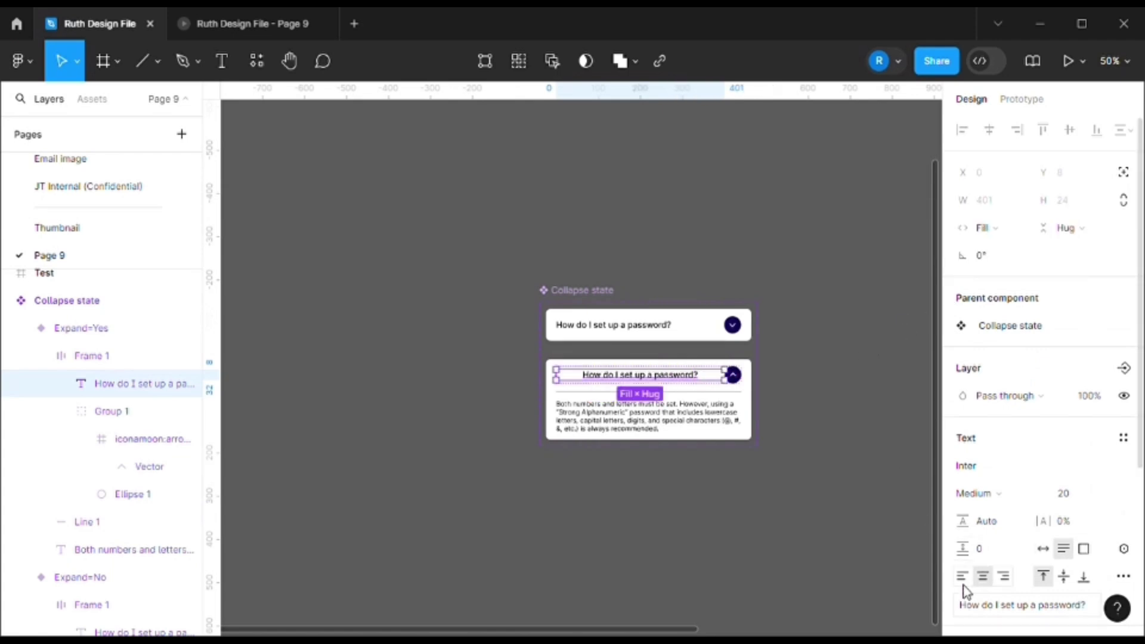
click(648, 418)
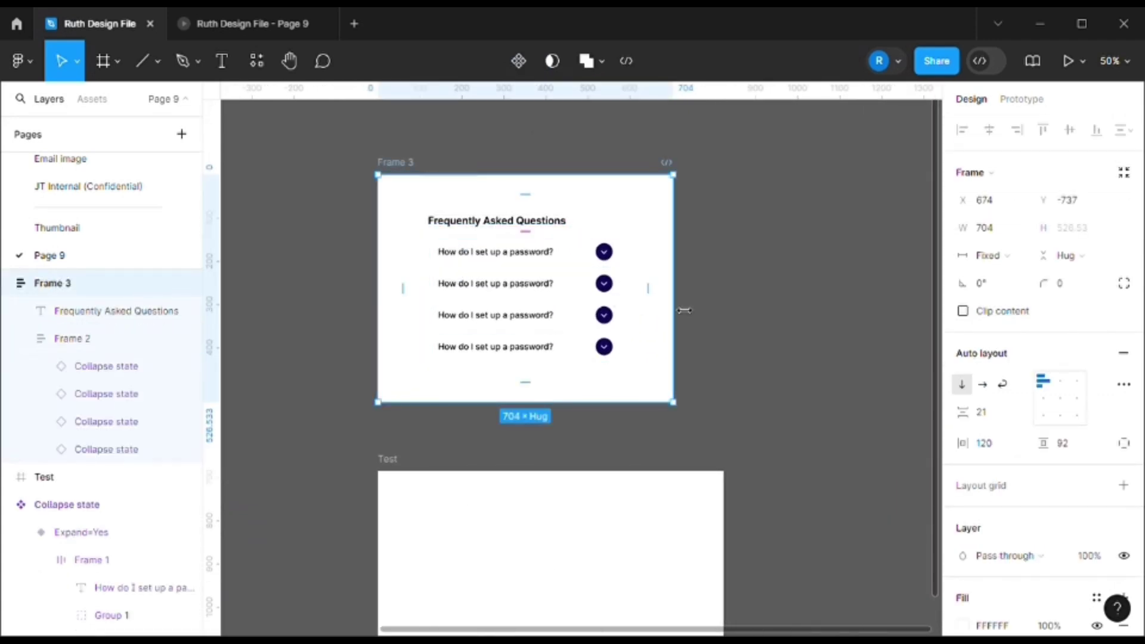
Step: Narrow and widen the FAQ section to check how the heading and list reflow
drag(672, 310, 608, 325)
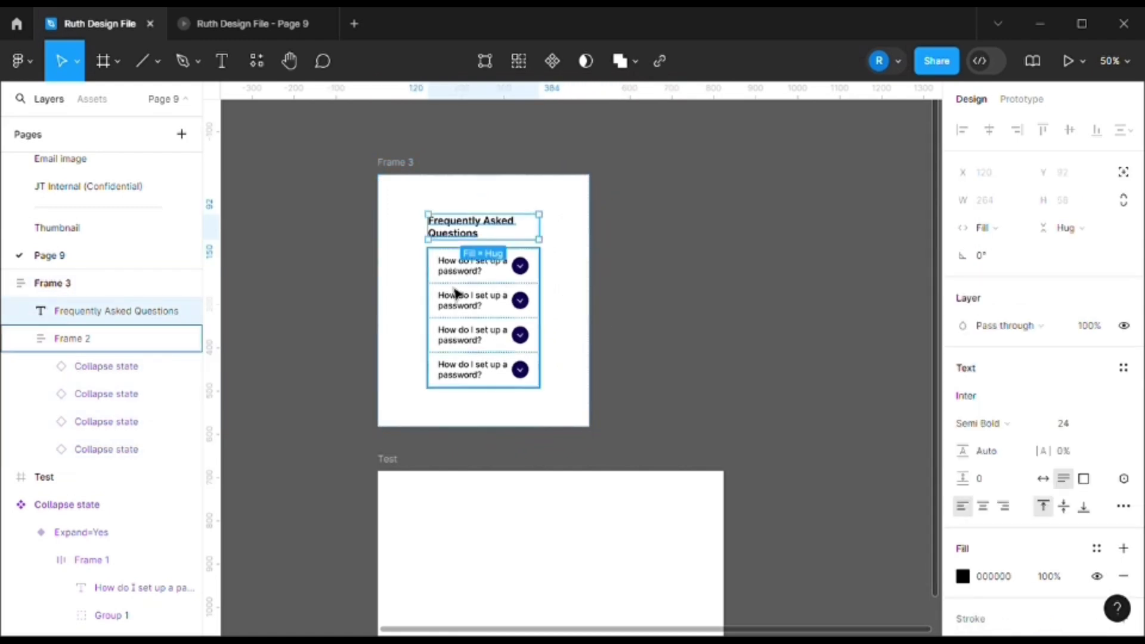
mouse_move(458, 273)
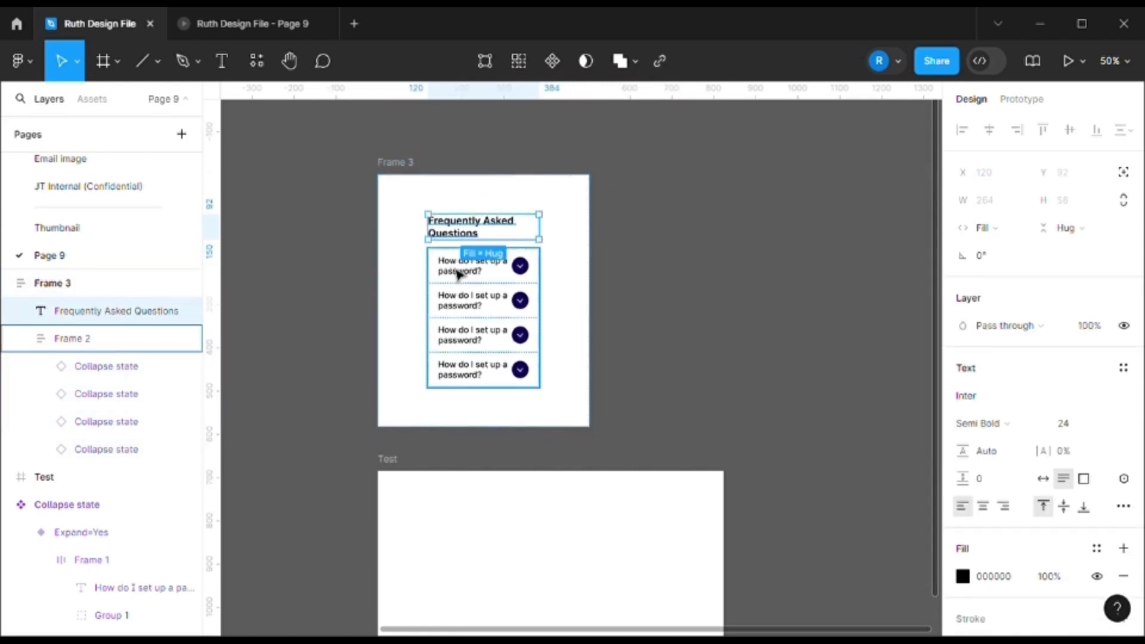
mouse_move(446, 320)
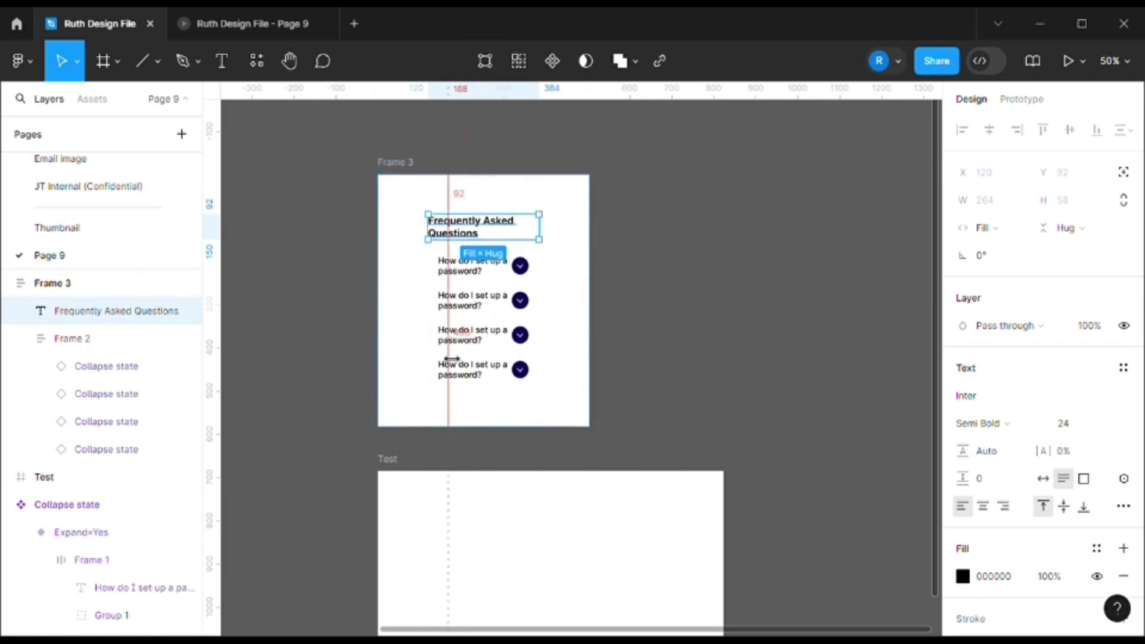
click(52, 282)
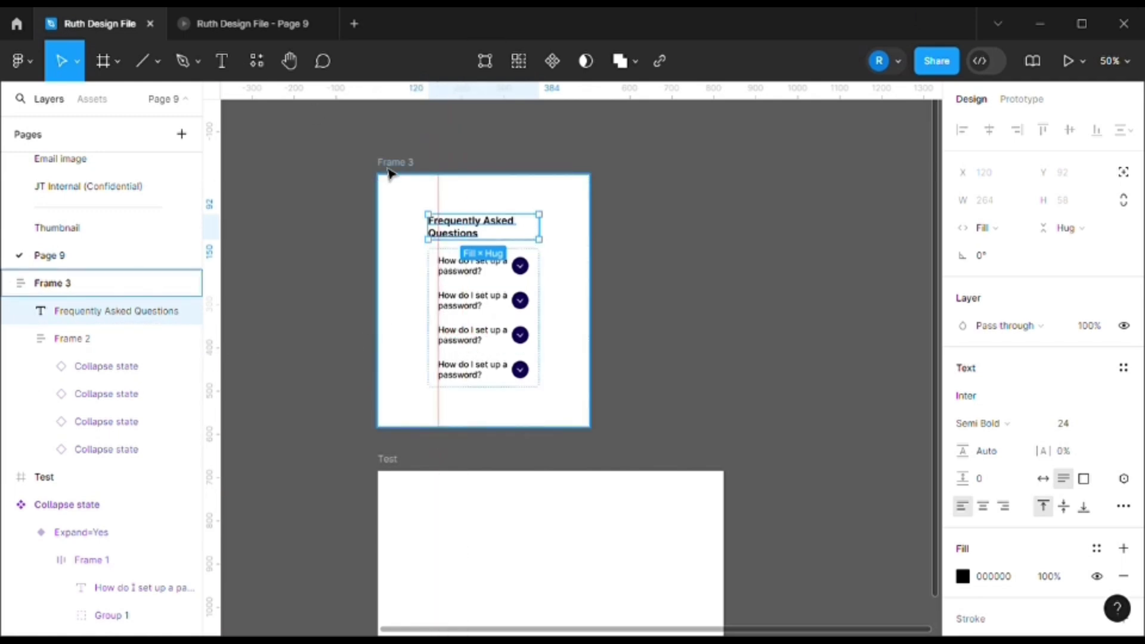
drag(540, 227, 682, 225)
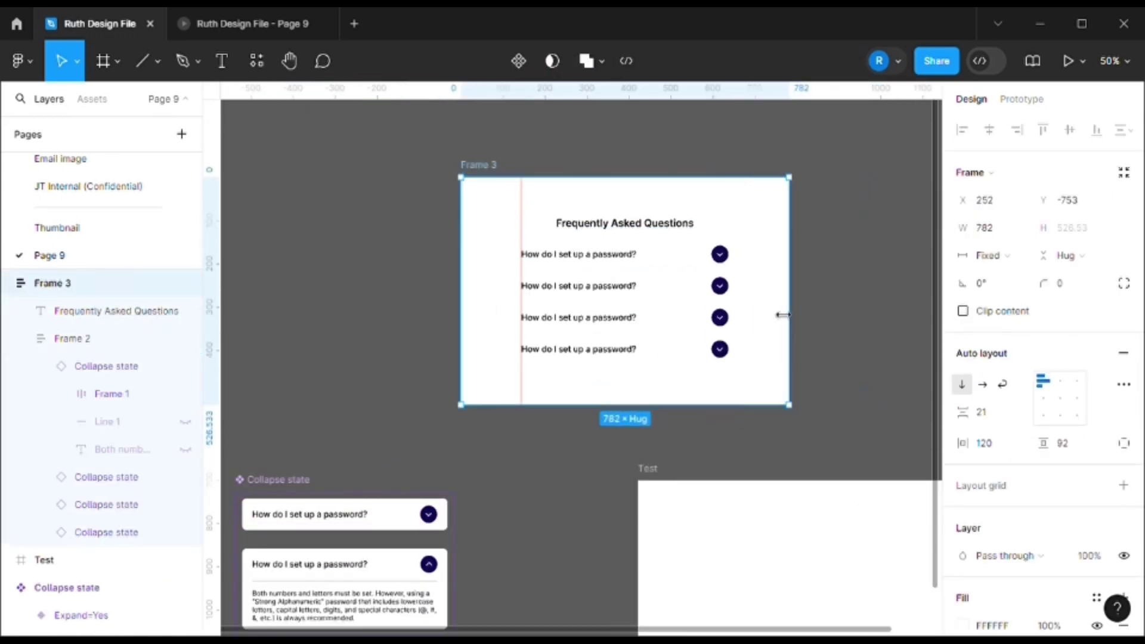
Step: Resize the section again so the questions wrap and stretch with the arrows at the edge
drag(788, 315, 720, 304)
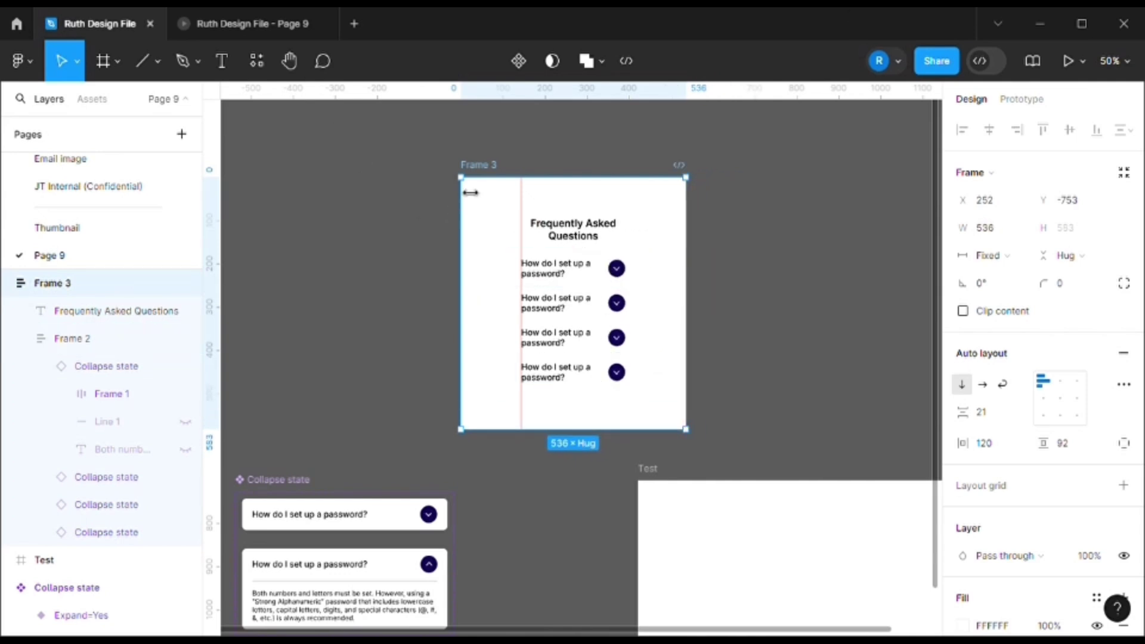
drag(685, 302, 682, 302)
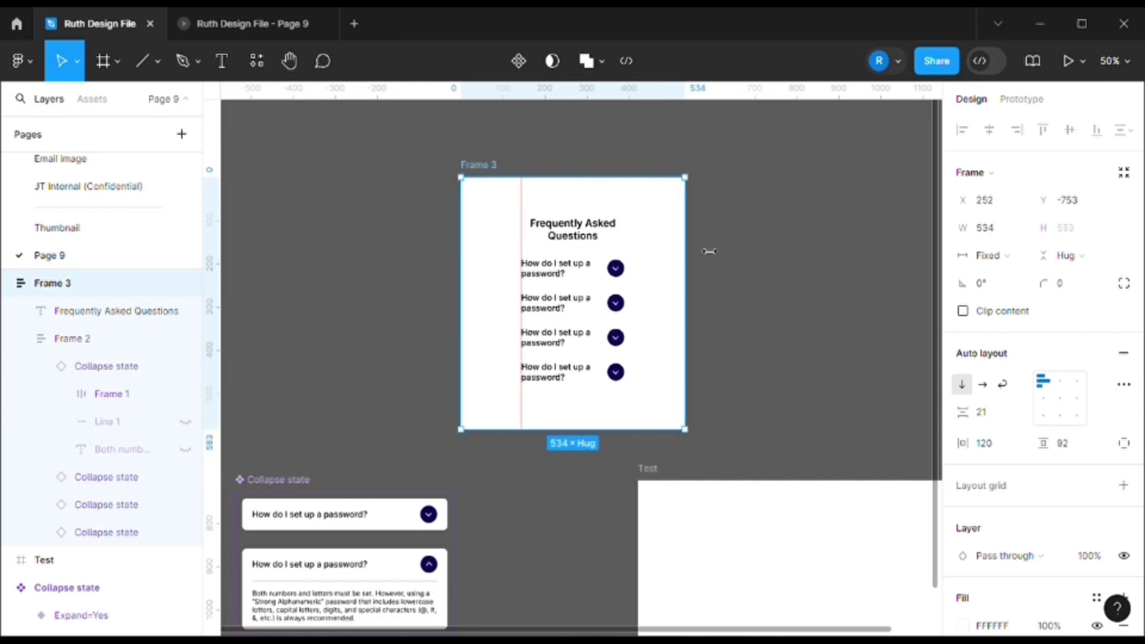
drag(685, 301, 785, 300)
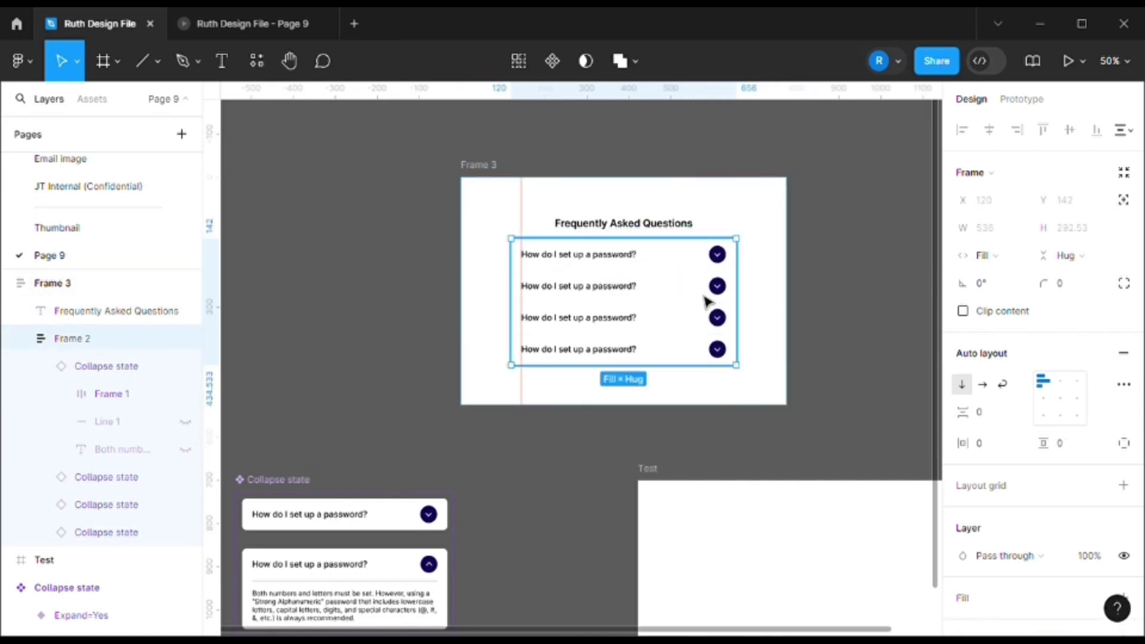
click(706, 225)
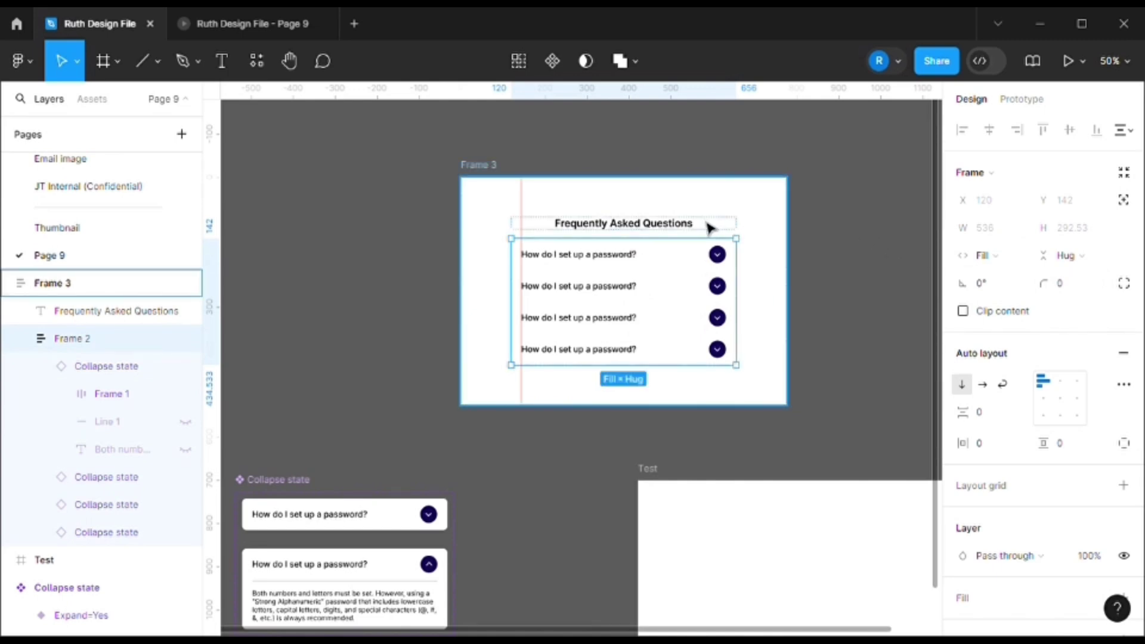